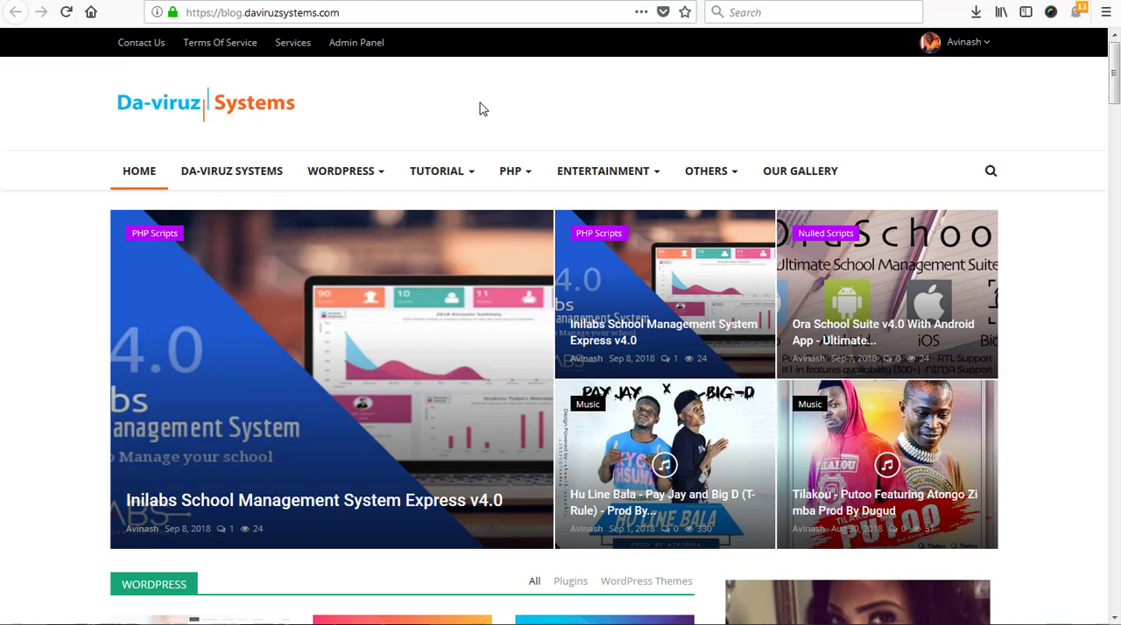
Sign in to SimplePOS and land on the dashboard.
scroll("down", 3)
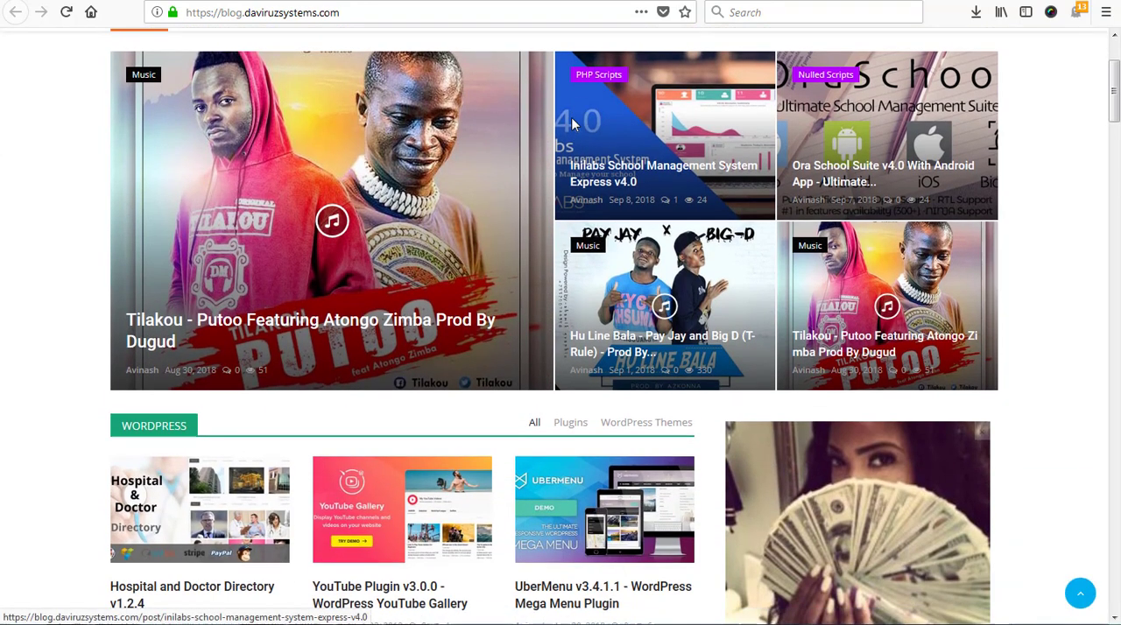
scroll("down", 3)
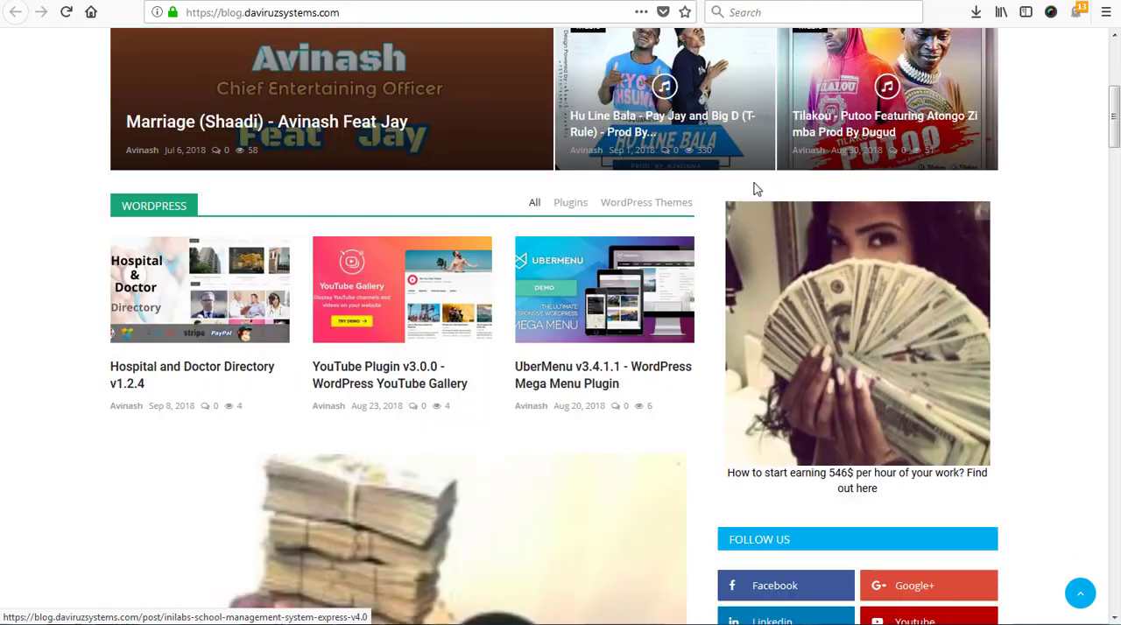
scroll("down", 3)
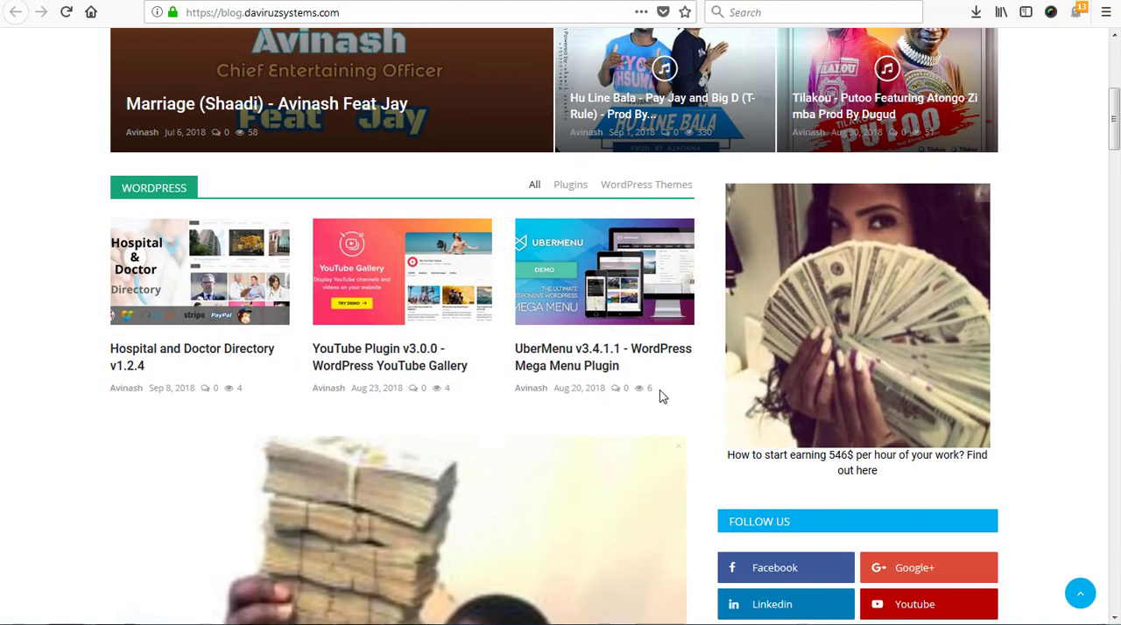
scroll("down", 3)
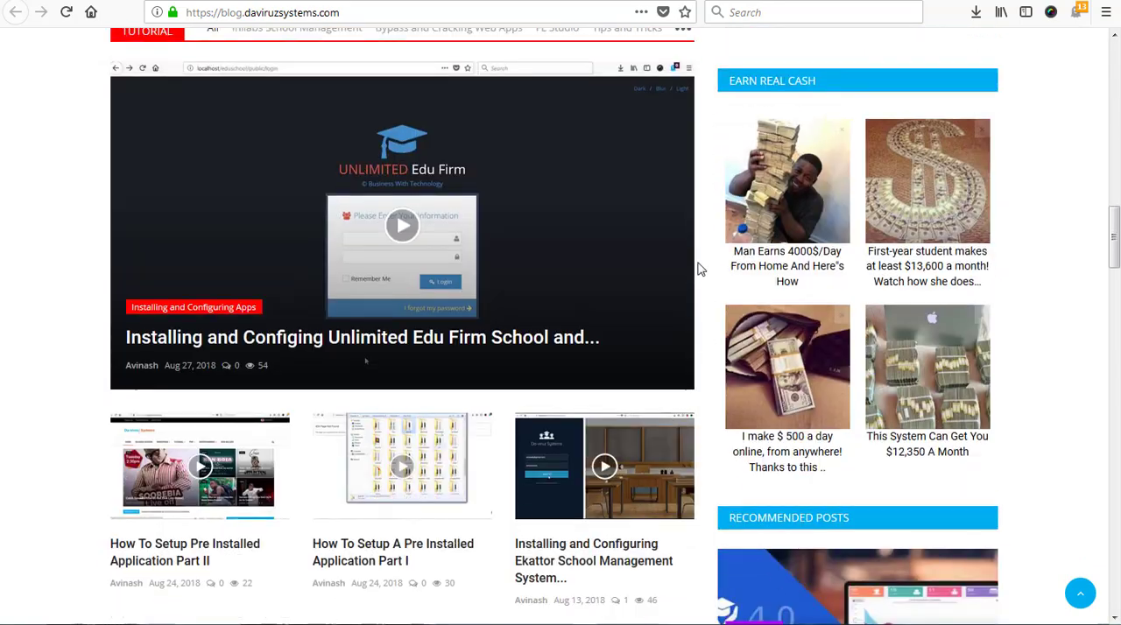
scroll("down", 3)
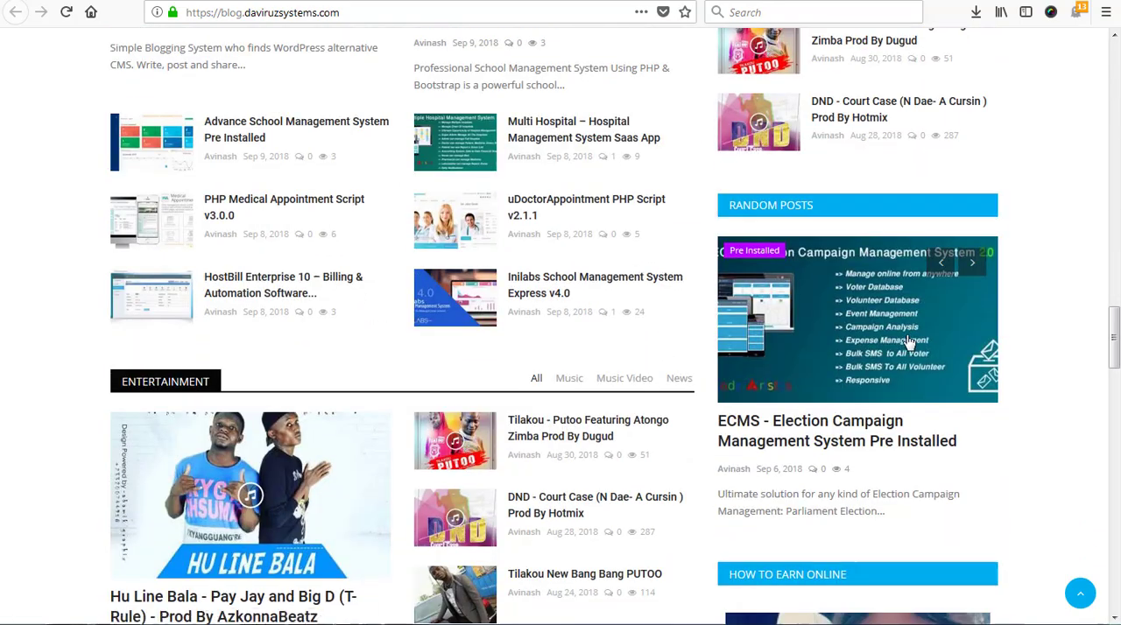
scroll("down", 3)
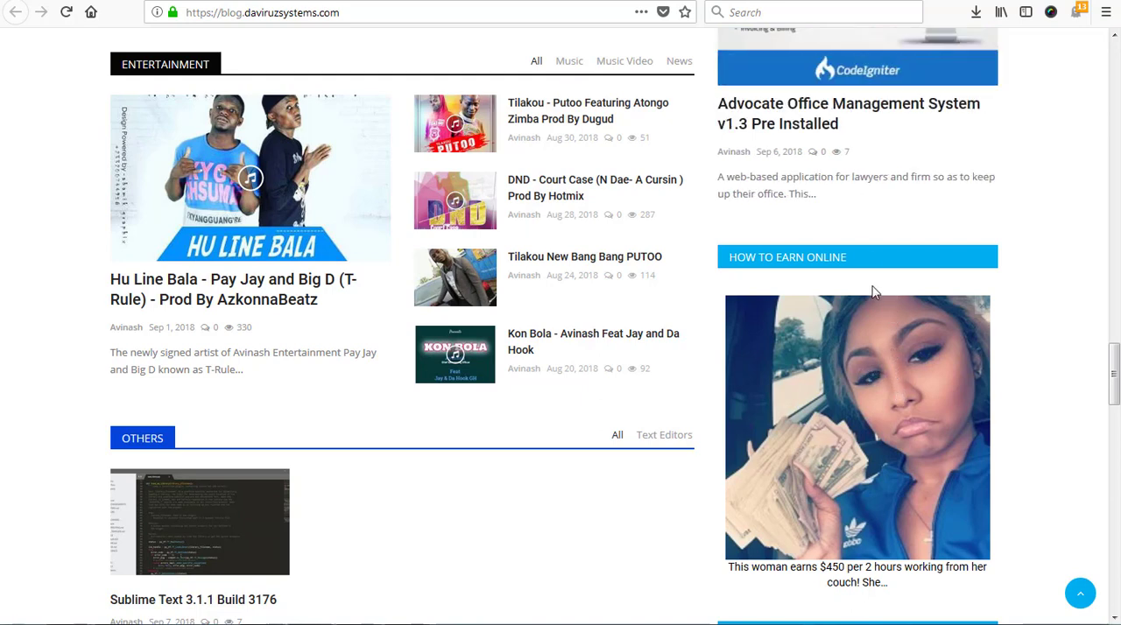
left_click(795, 11)
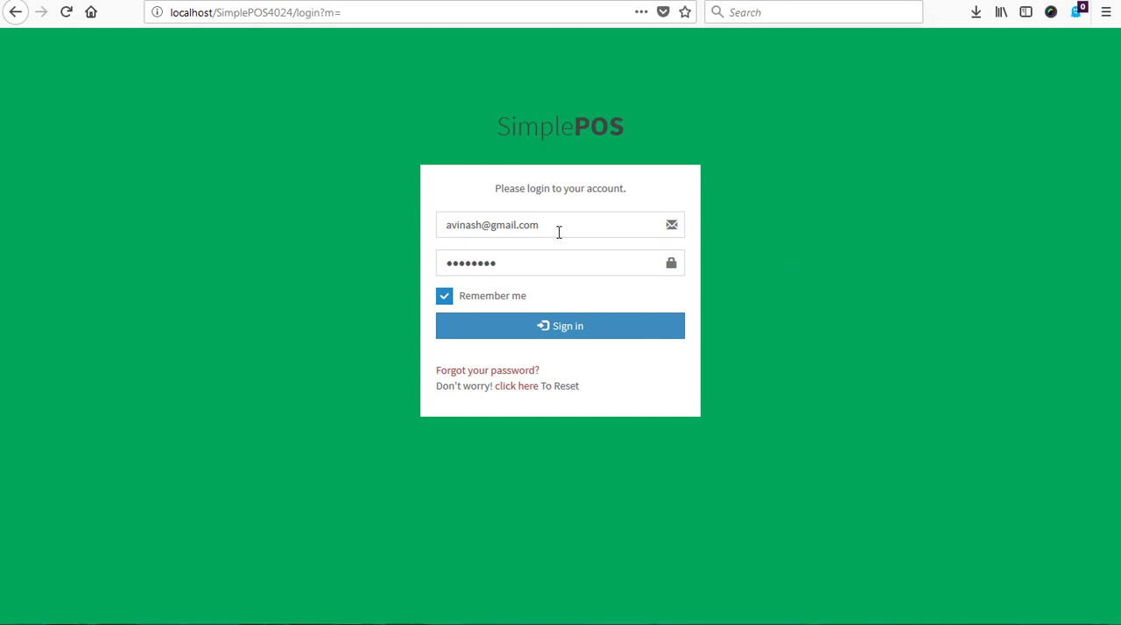
mouse_move(485, 233)
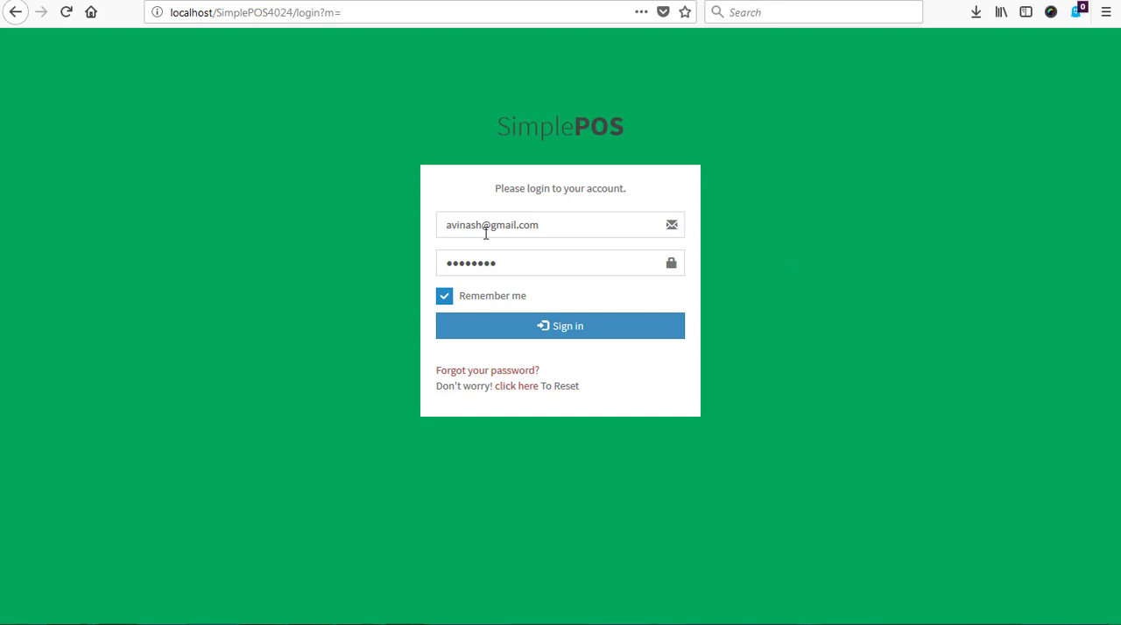
mouse_move(519, 249)
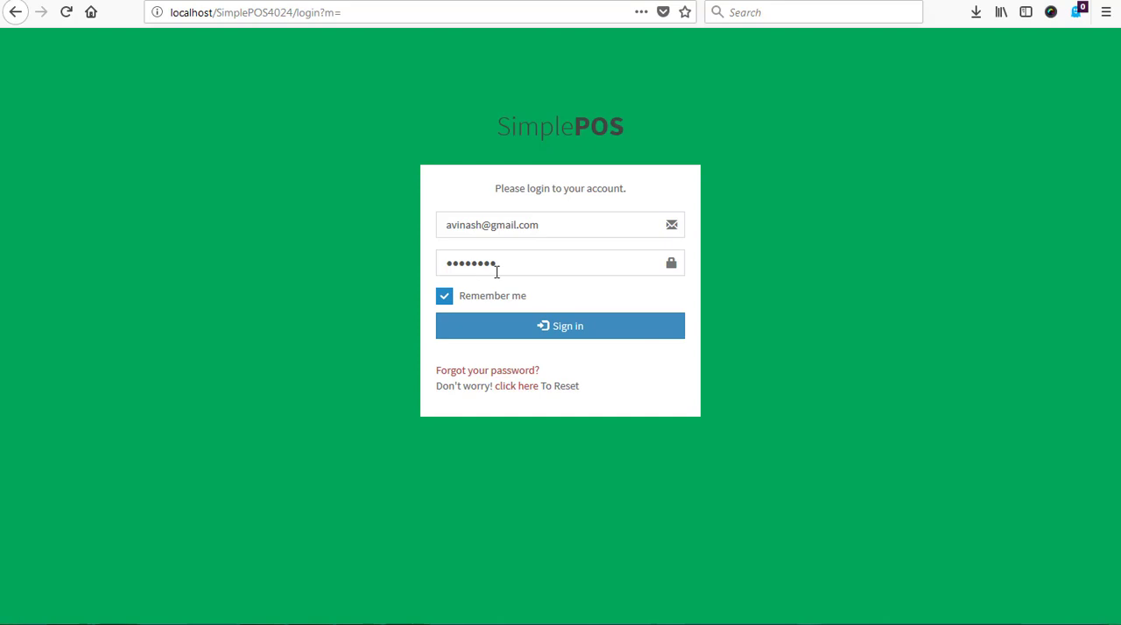
mouse_move(567, 326)
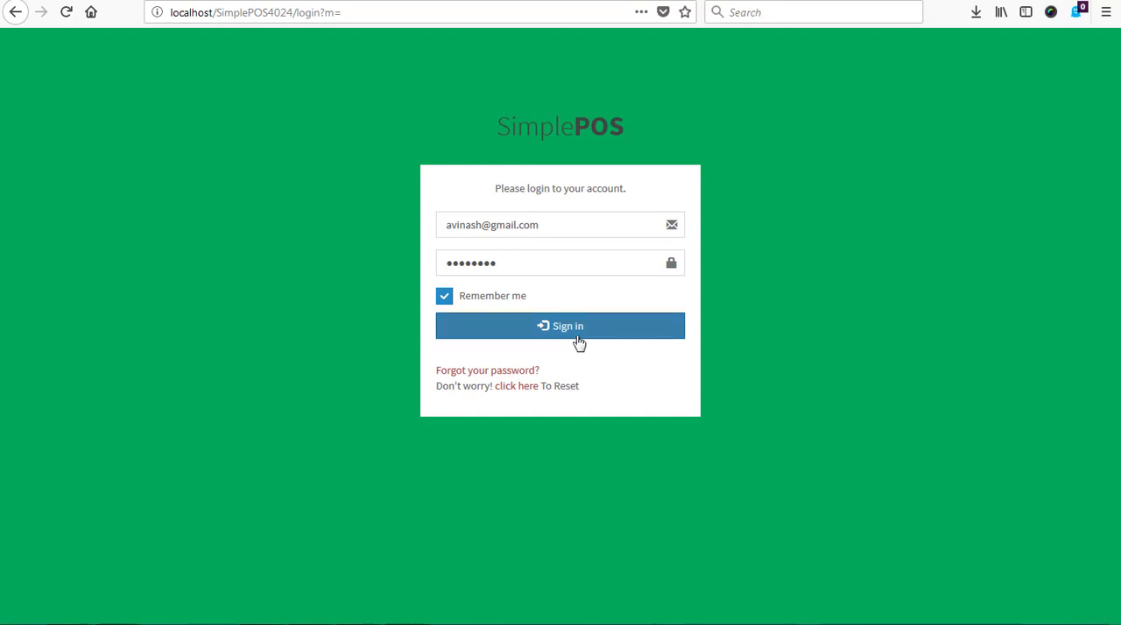
left_click(560, 325)
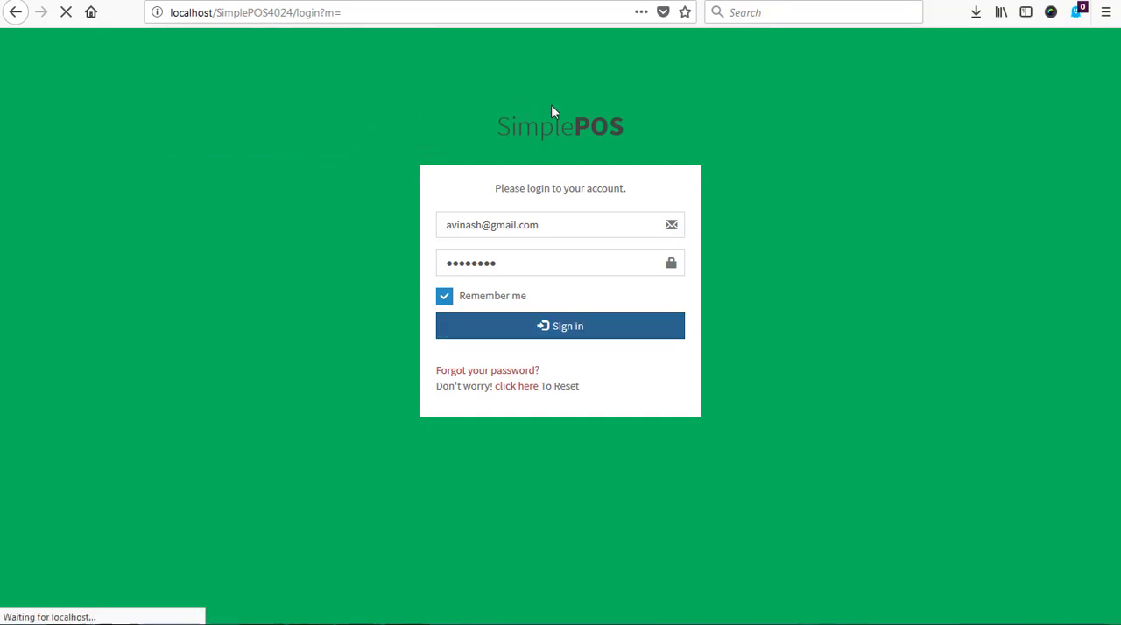
left_click(560, 326)
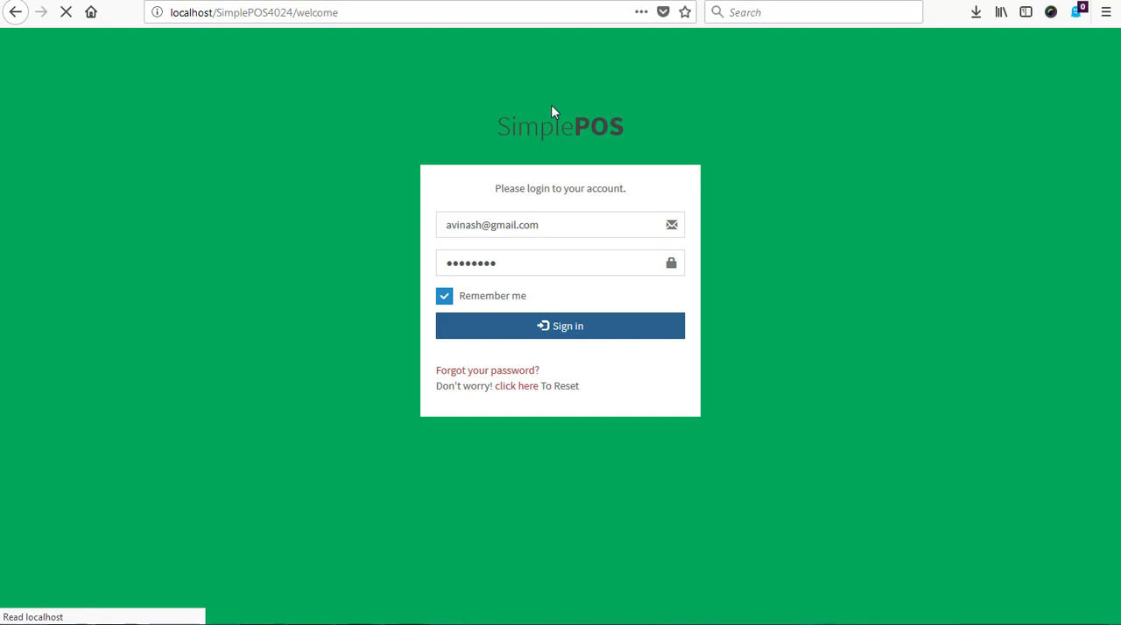
left_click(560, 326)
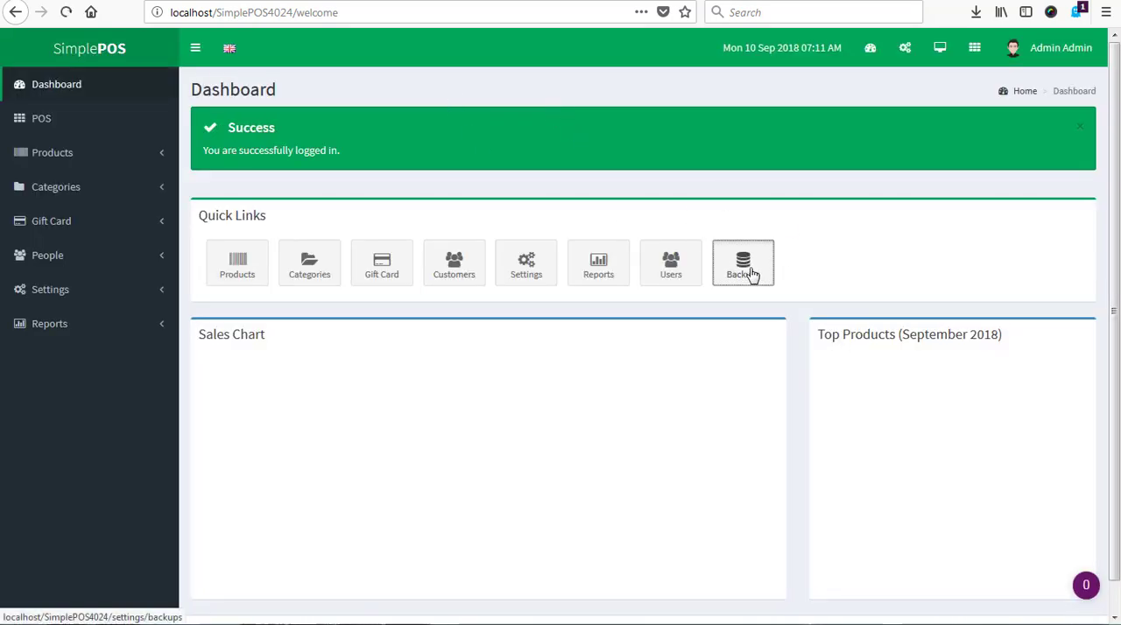
Follow the Backups quick link, which is refused with a 'disabled in demo' error.
left_click(742, 263)
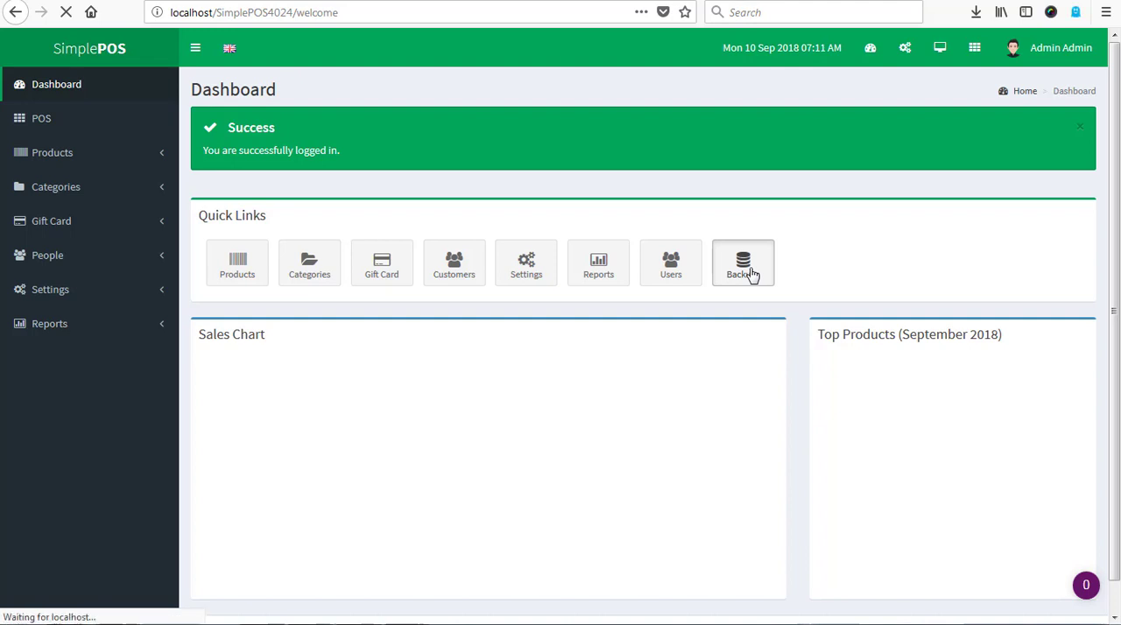
left_click(742, 263)
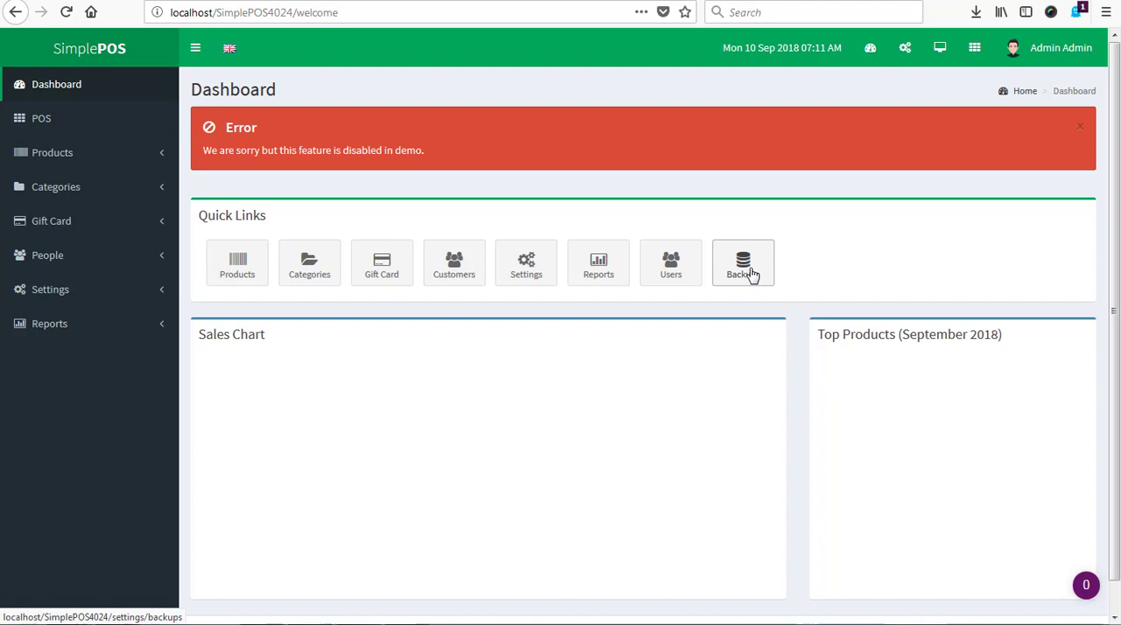
mouse_move(535, 357)
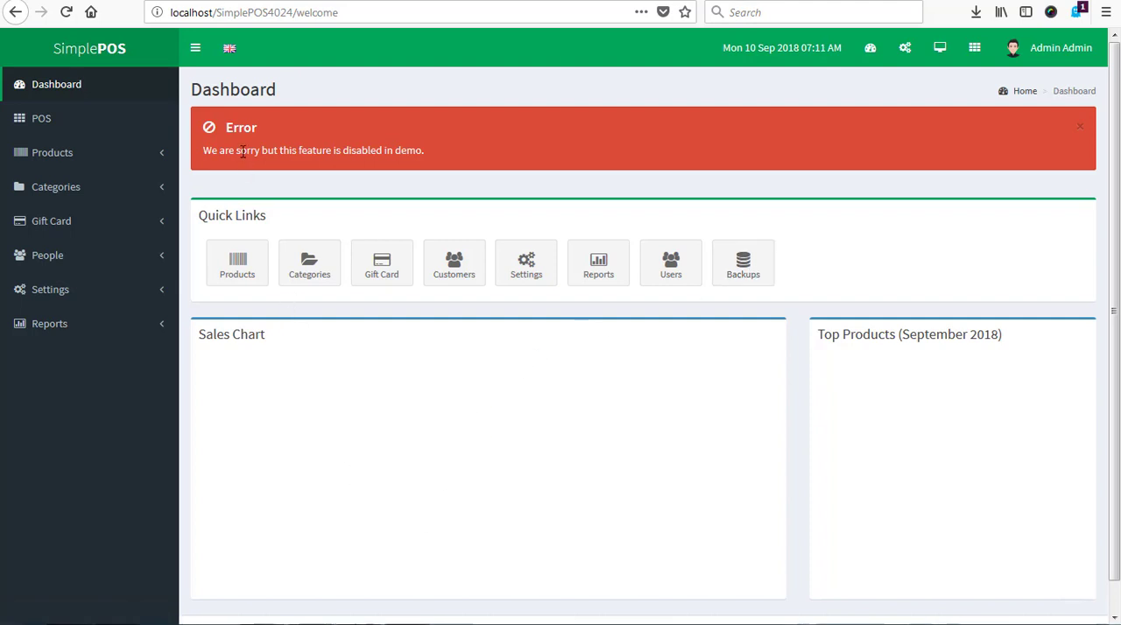
From the SimplePOS4024 folder in Explorer, open index.php in Sublime Text.
left_click(271, 12)
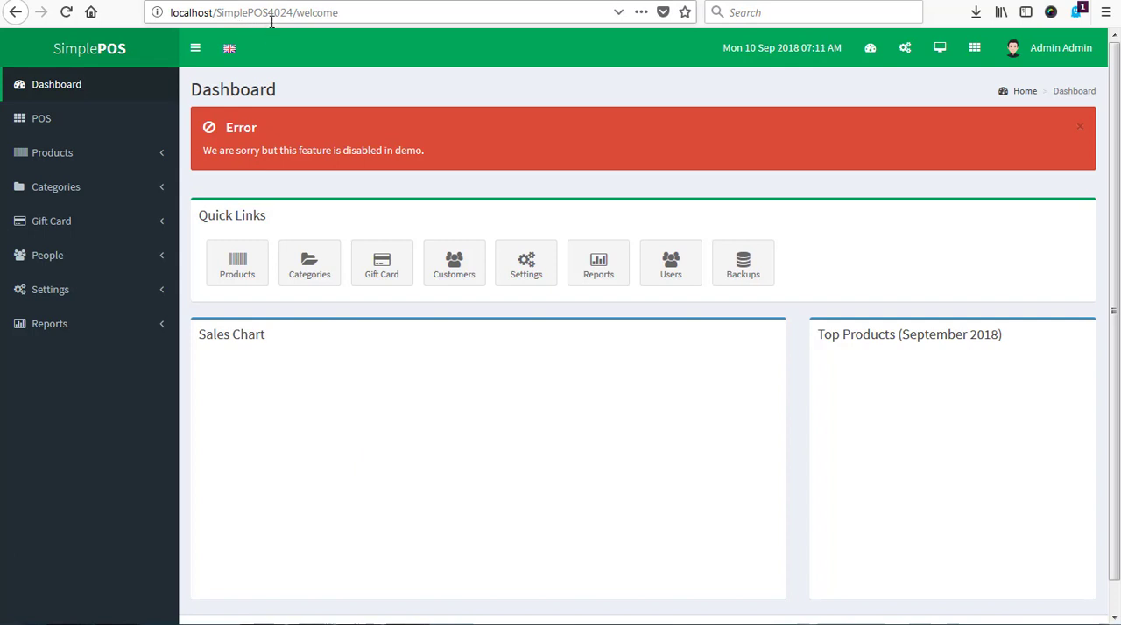
mouse_move(301, 21)
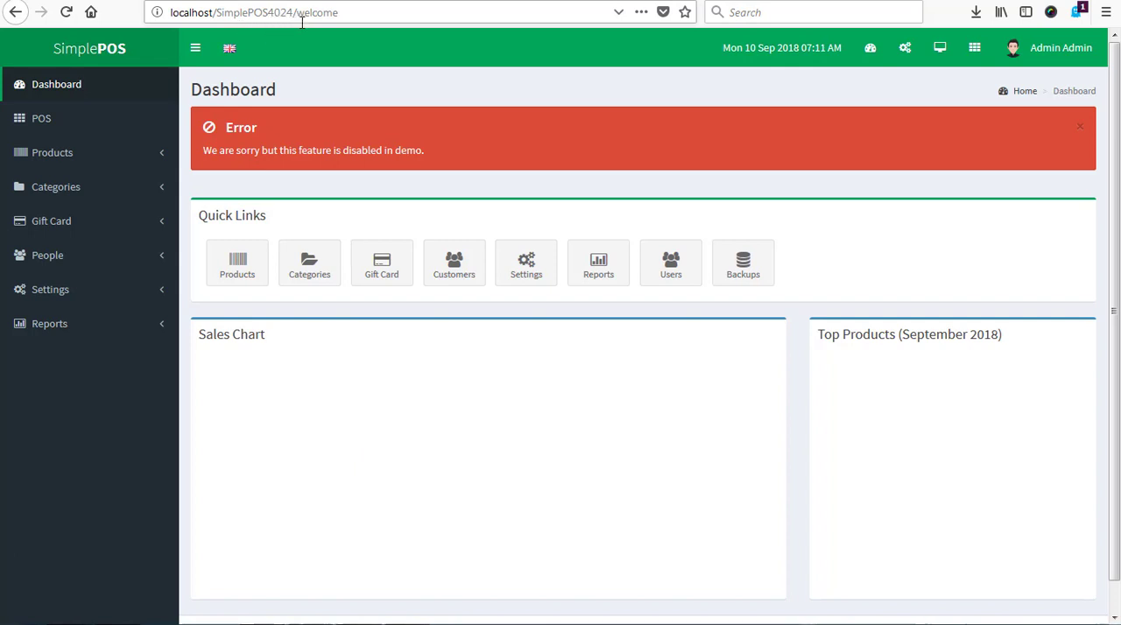
mouse_move(210, 536)
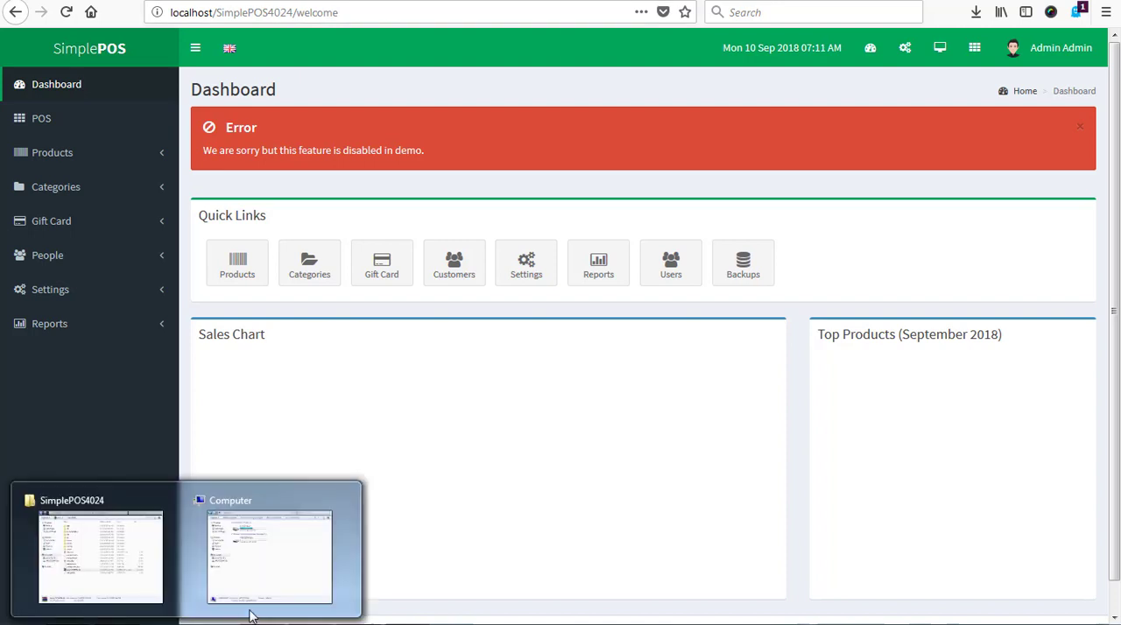
left_click(270, 557)
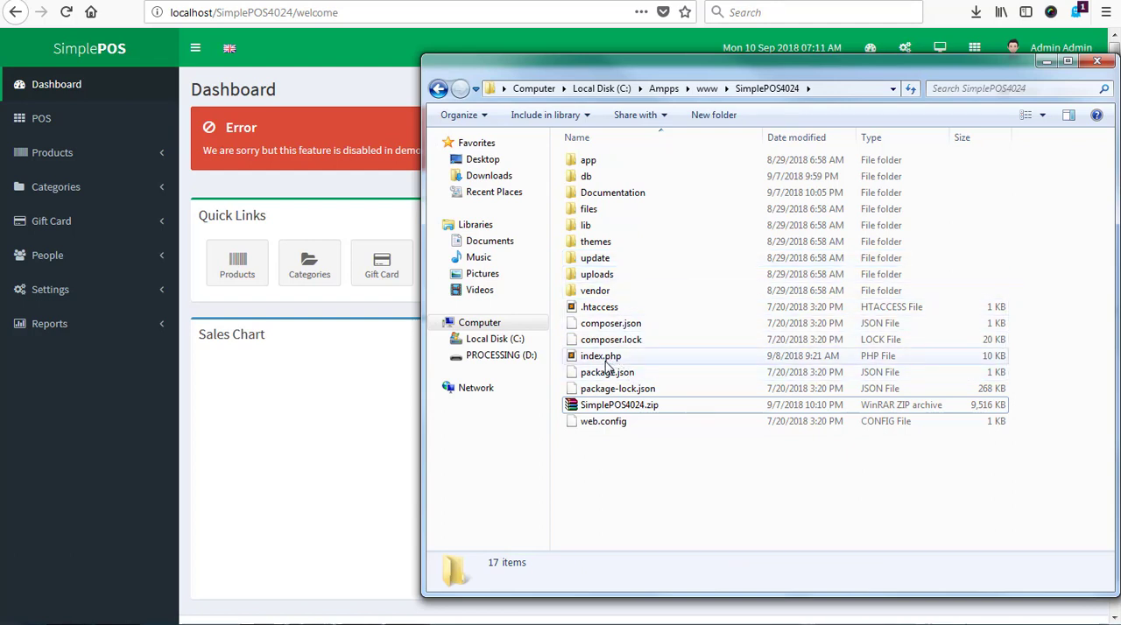
left_click(600, 355)
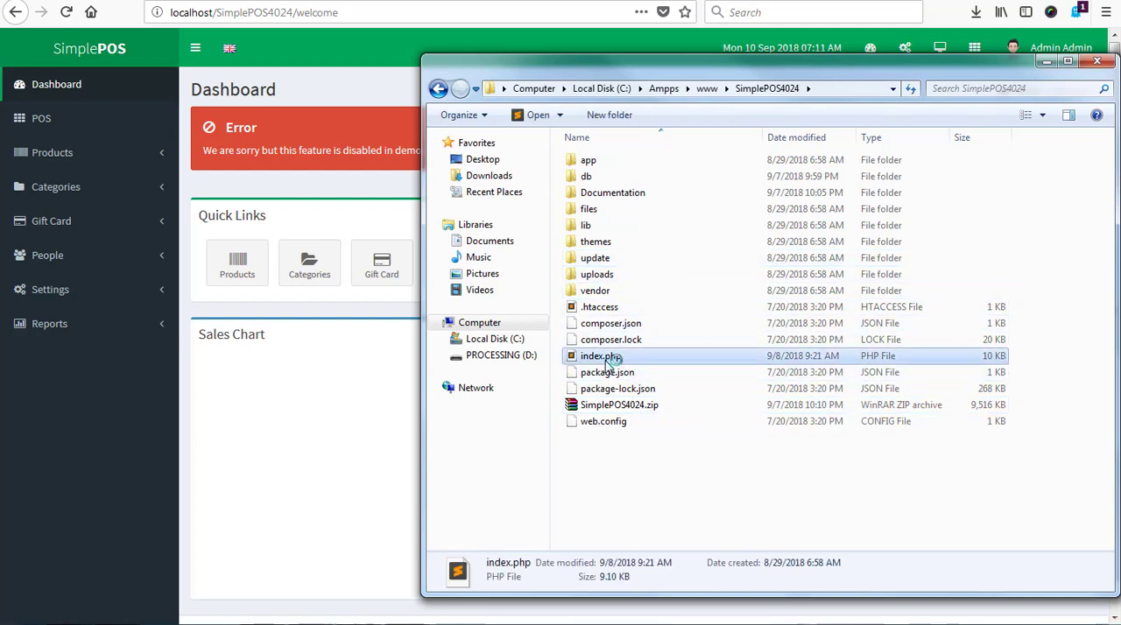
double_click(600, 356)
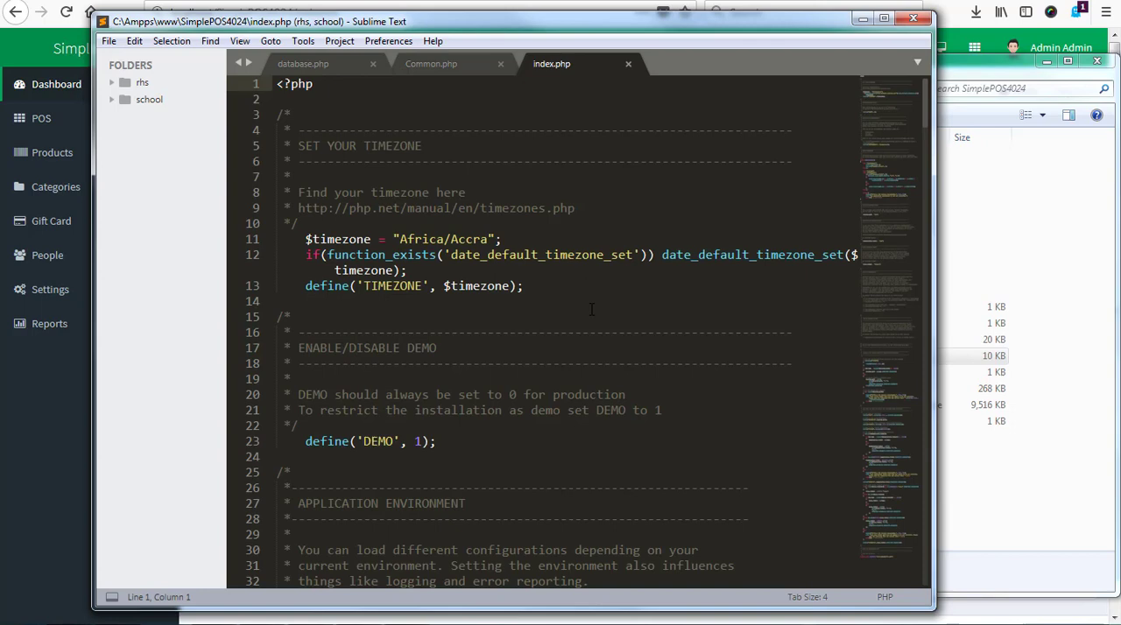
Set the value in define('DEMO', …) to 1 in index.php.
scroll("down", 3)
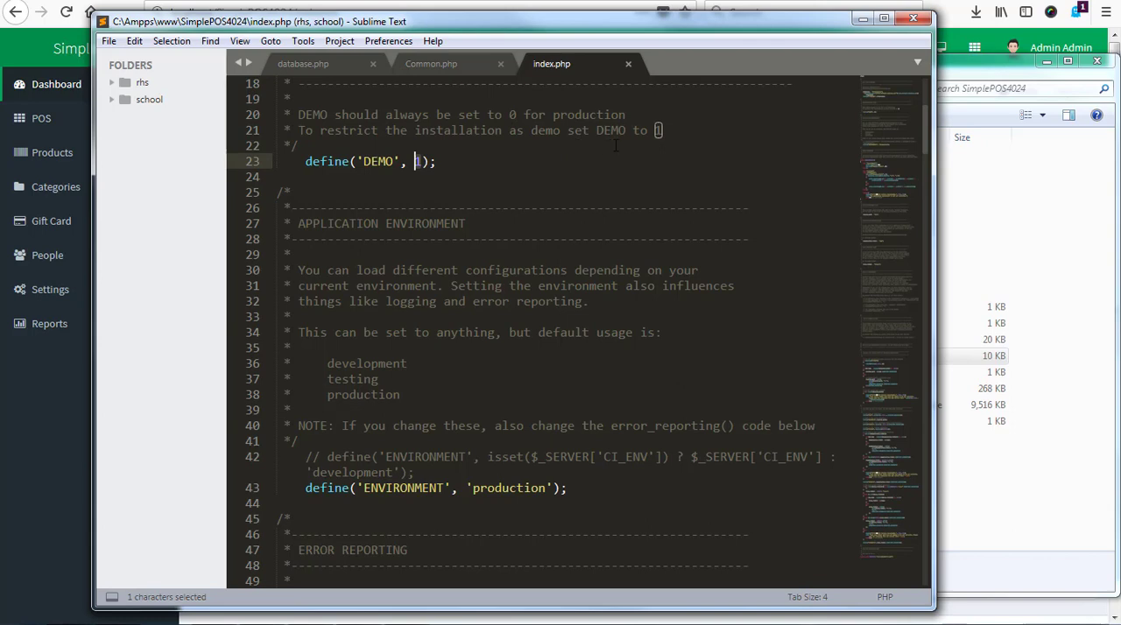
type("1")
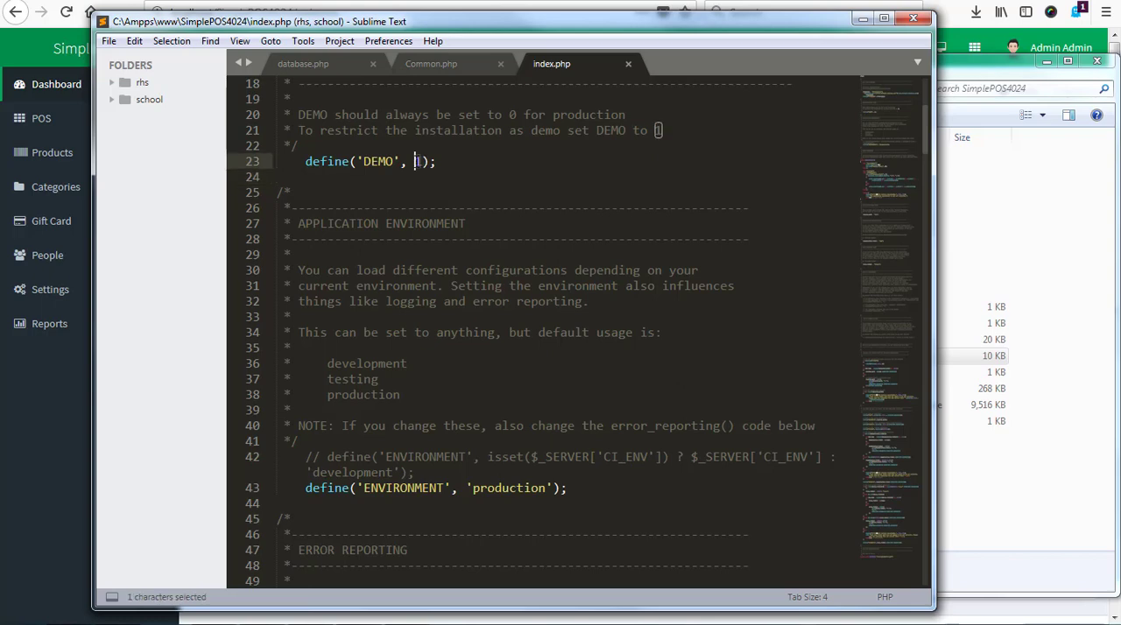
type("1")
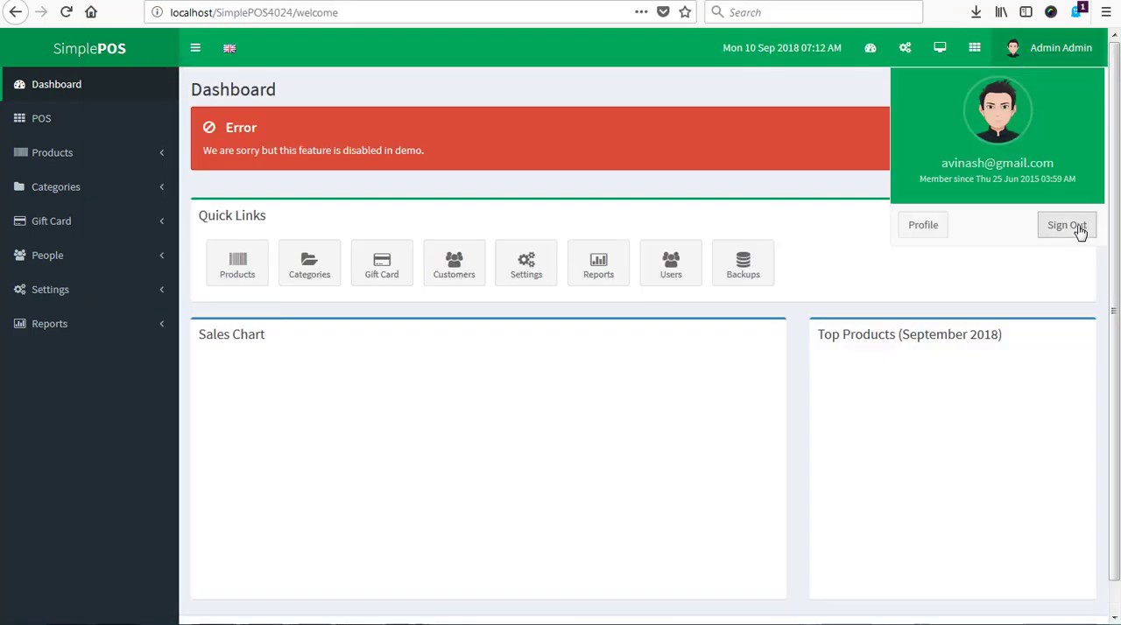
Sign out, enter the admin email and password, and submit the login, which fails.
left_click(1065, 225)
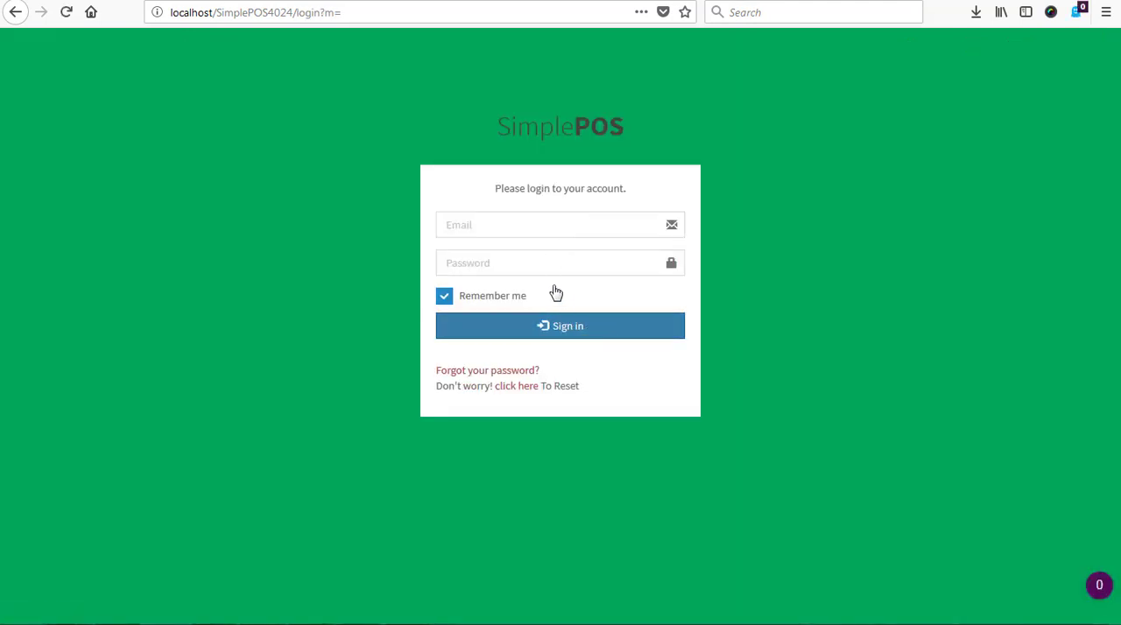
mouse_move(501, 238)
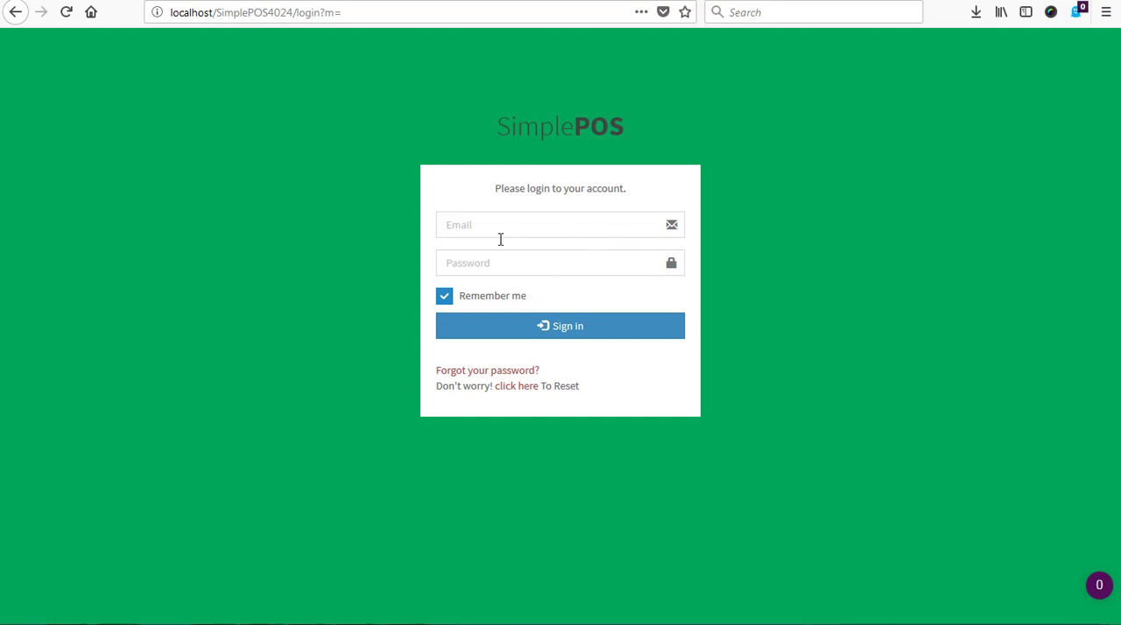
mouse_move(494, 254)
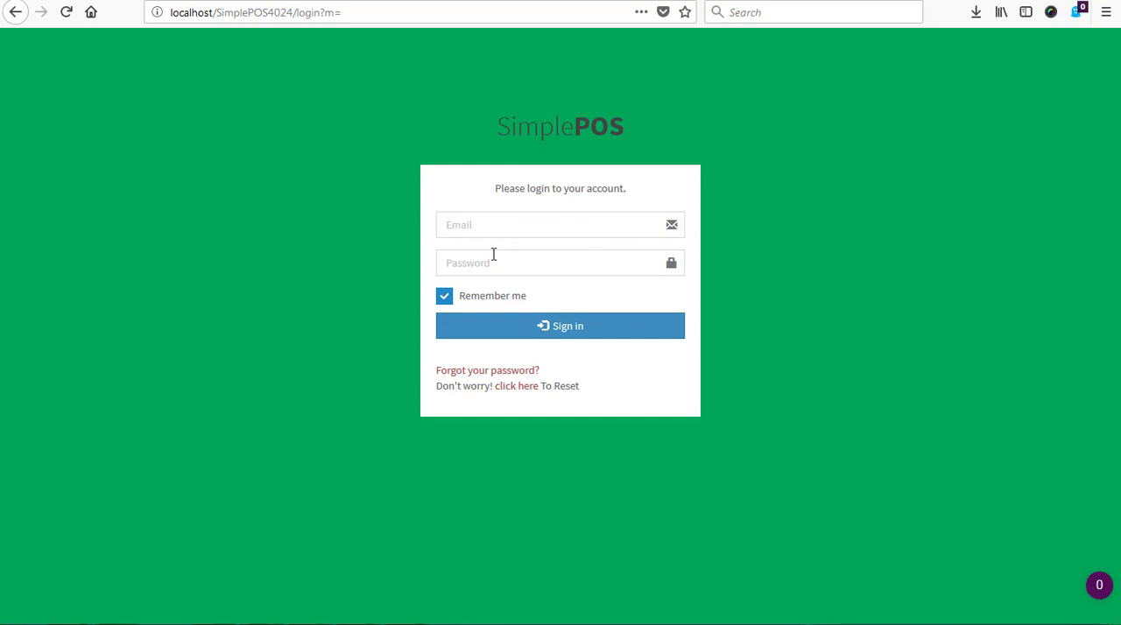
mouse_move(504, 242)
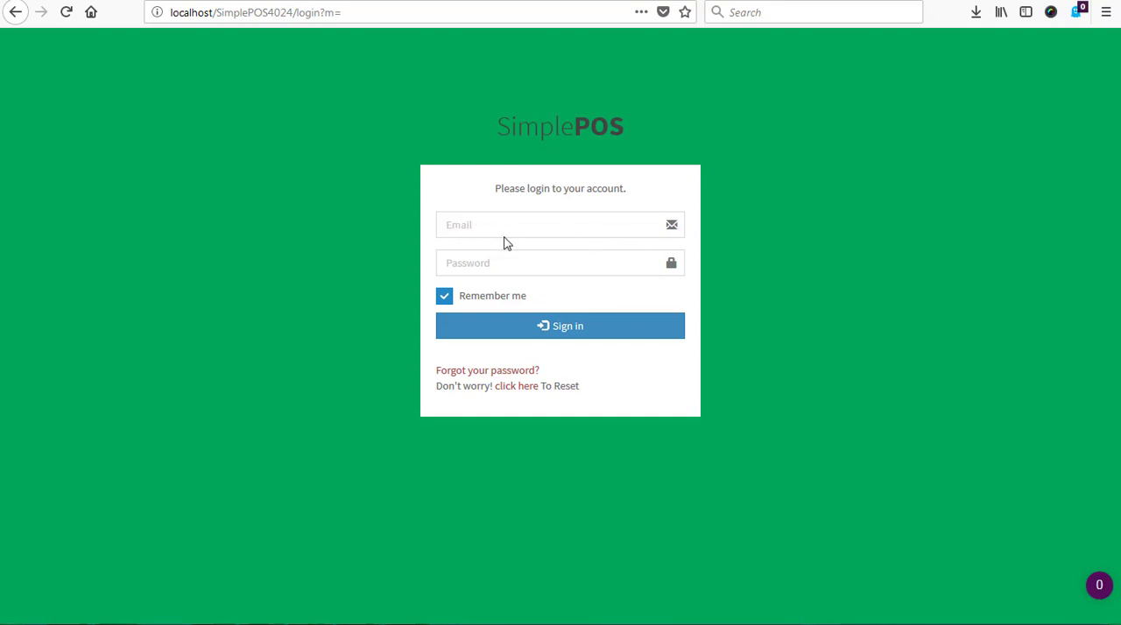
left_click(543, 224)
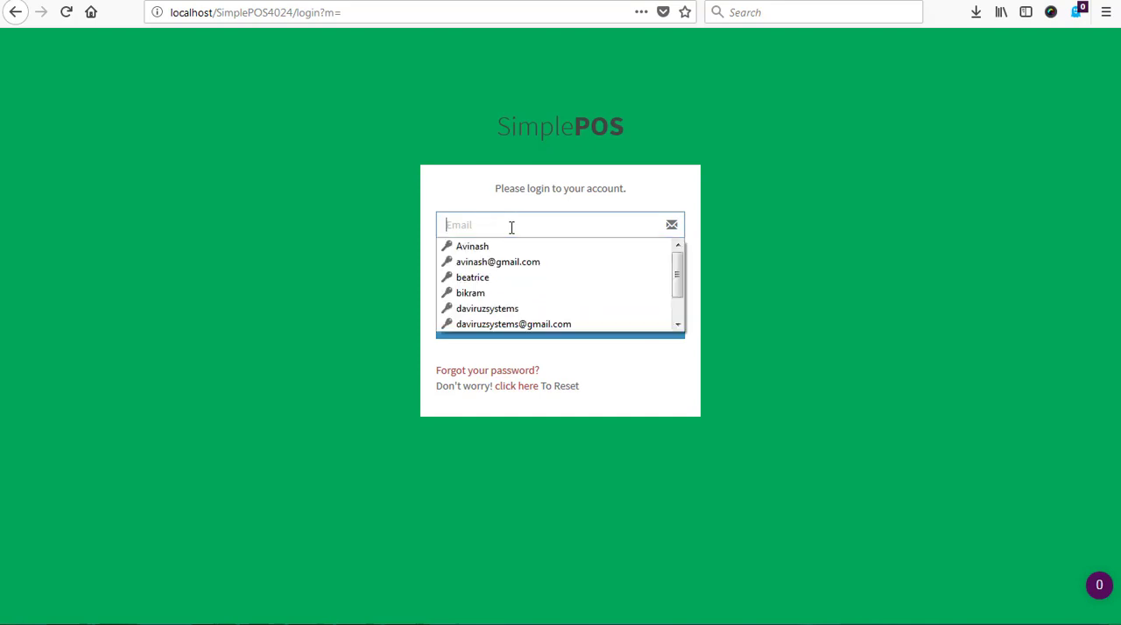
type("avomas")
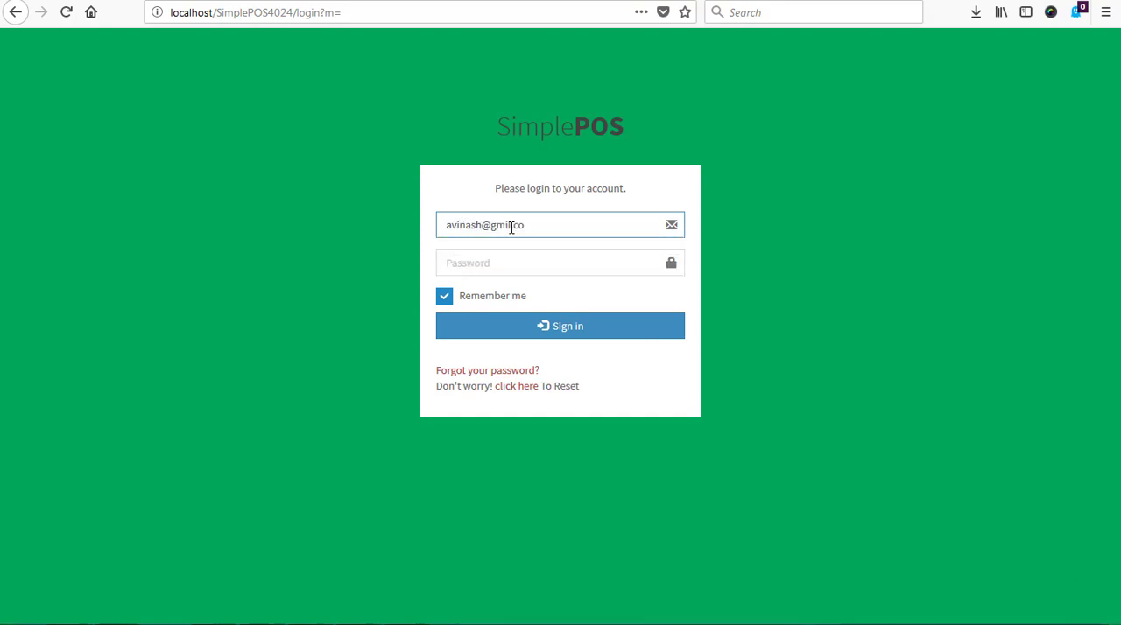
type("••")
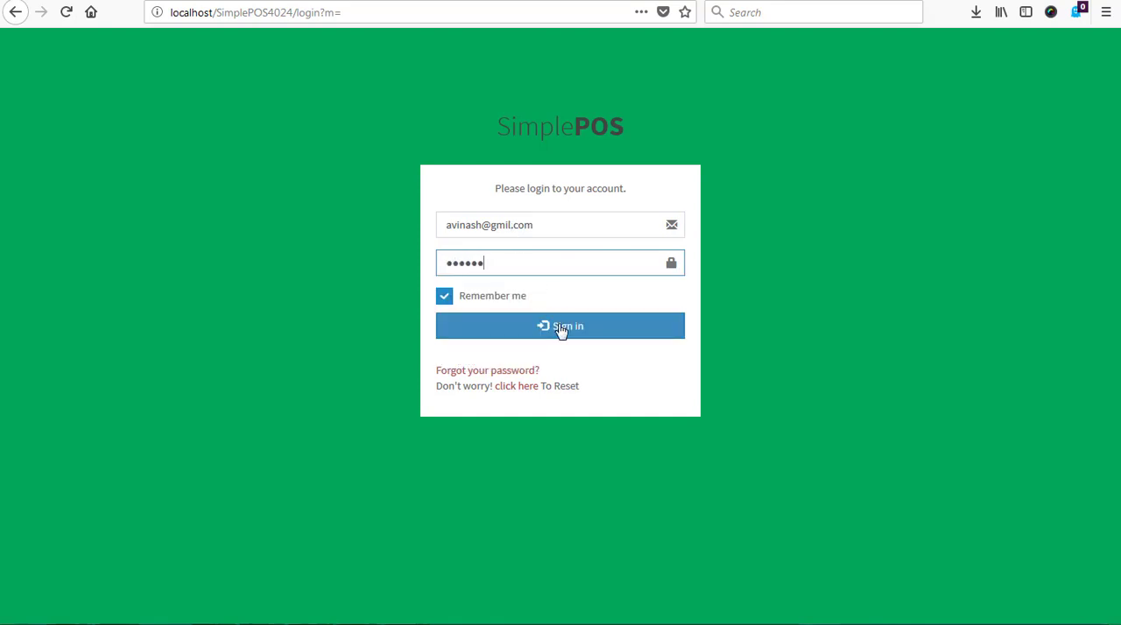
left_click(561, 325)
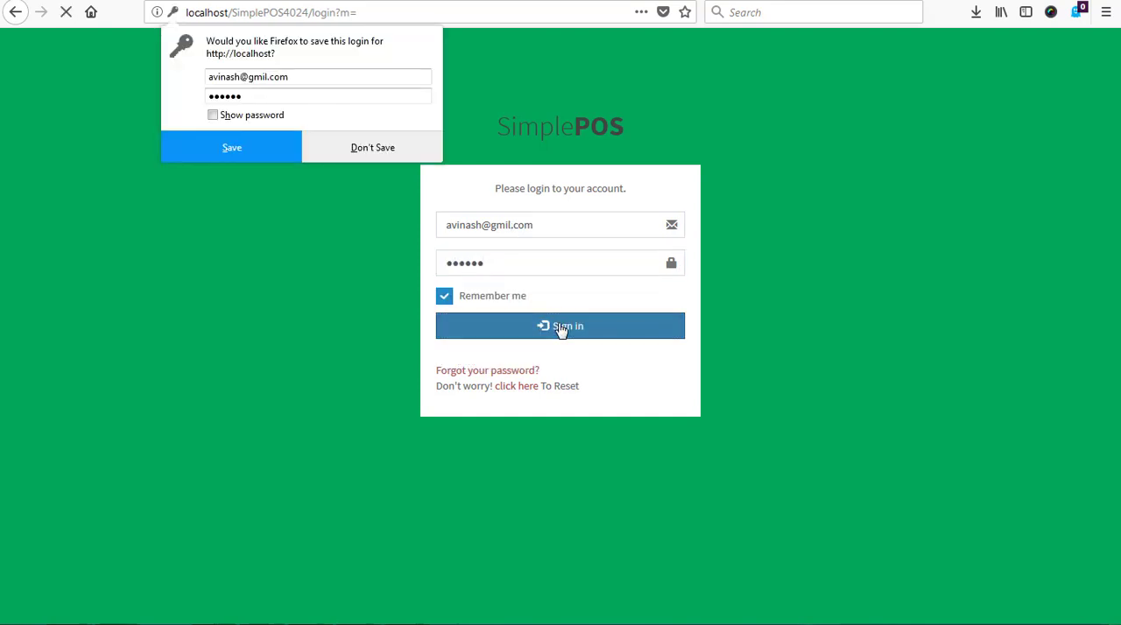
left_click(560, 326)
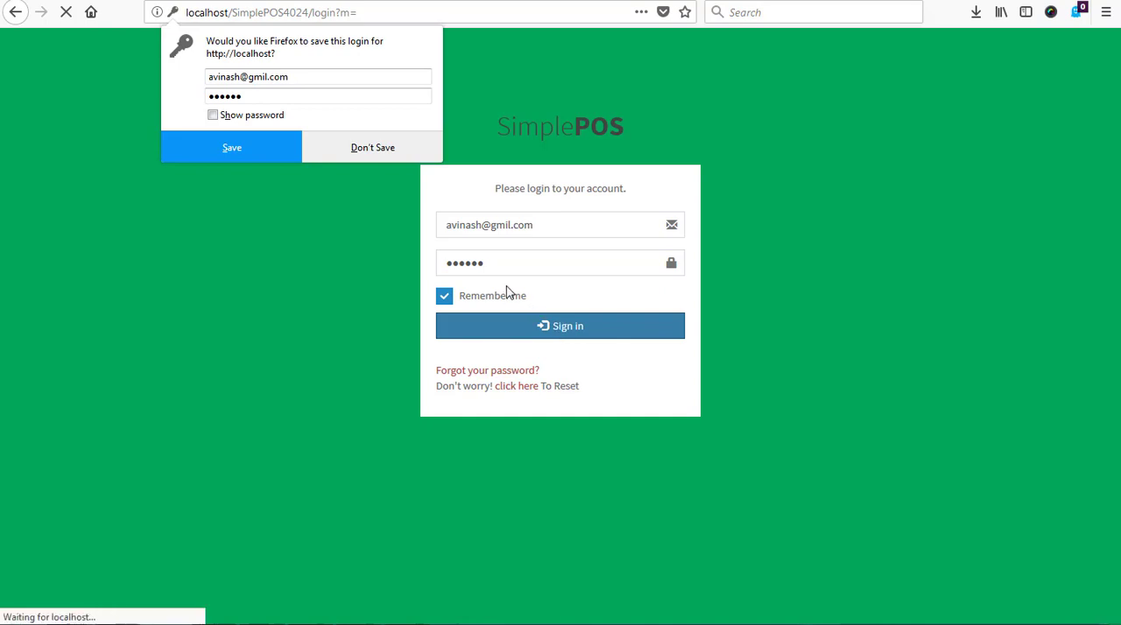
left_click(561, 326)
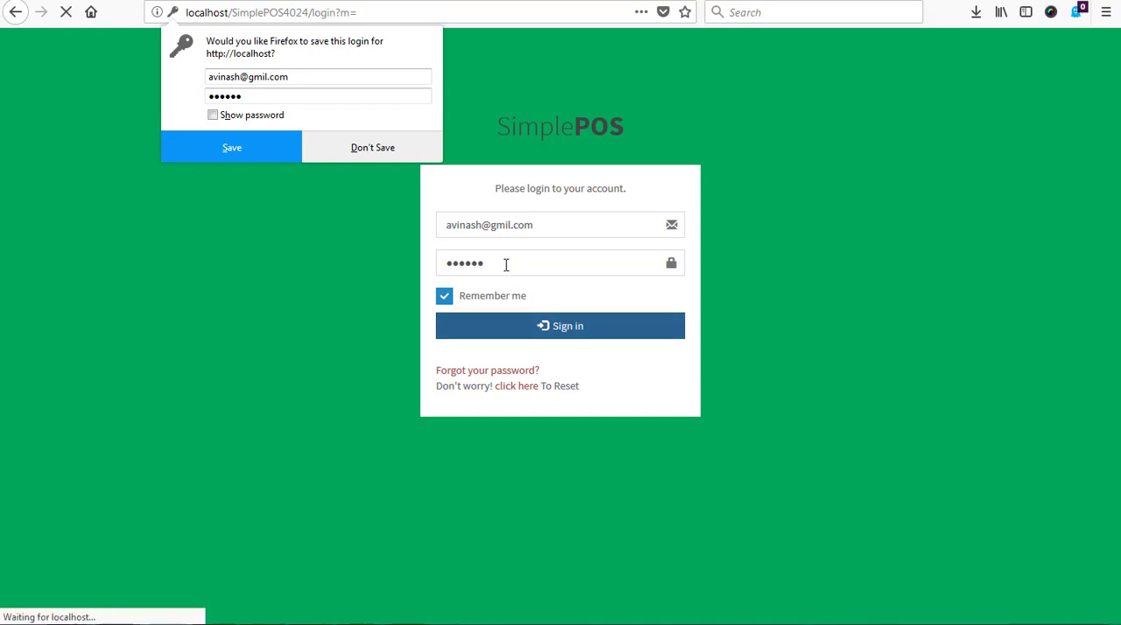
left_click(561, 326)
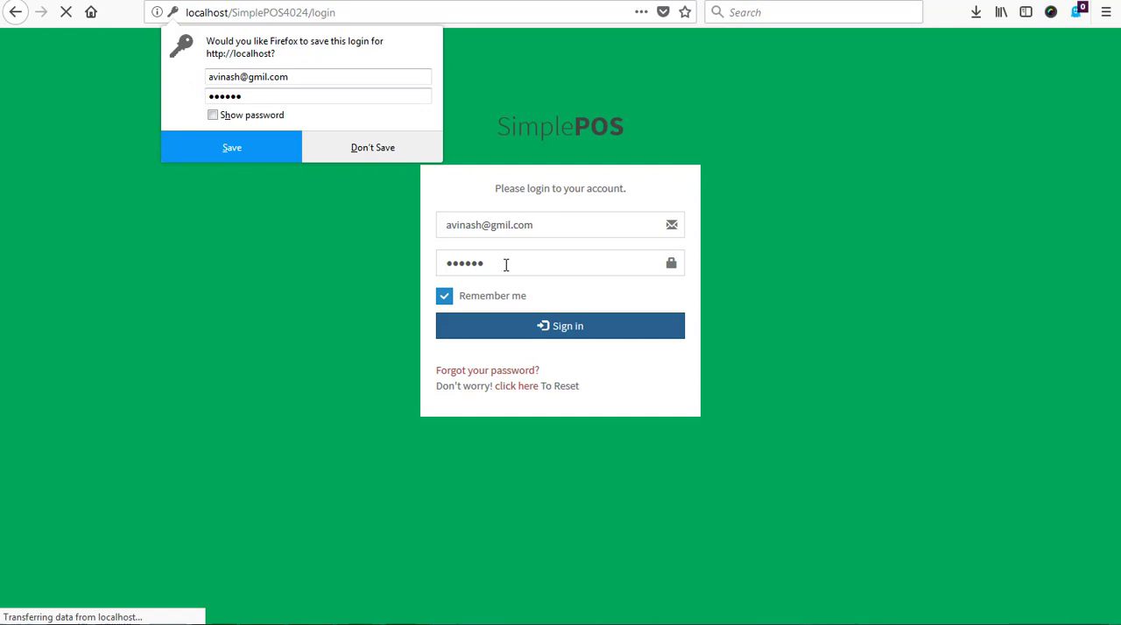
Re-enter the email from the saved suggestion, fix the password, sign in successfully and dismiss Firefox's save-password prompt.
left_click(561, 326)
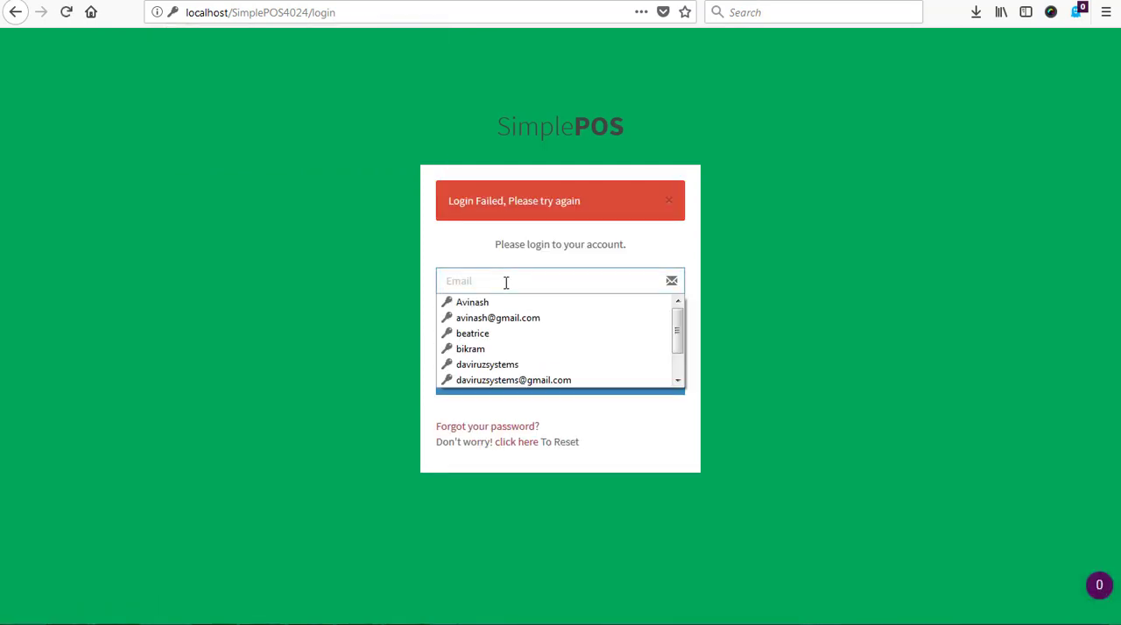
type("avi")
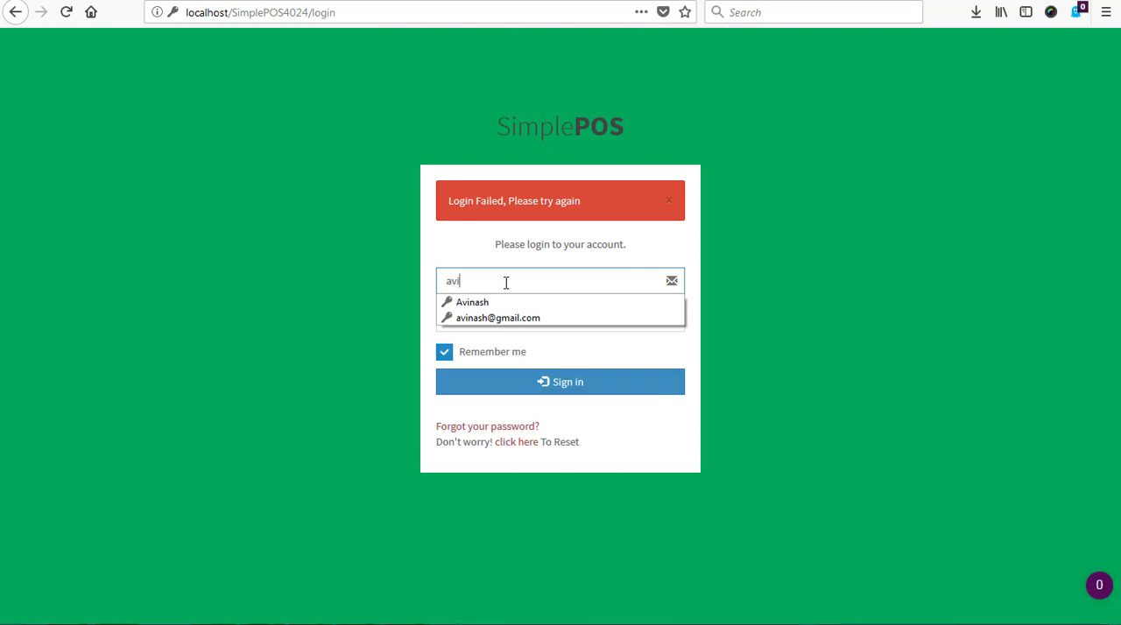
left_click(498, 318)
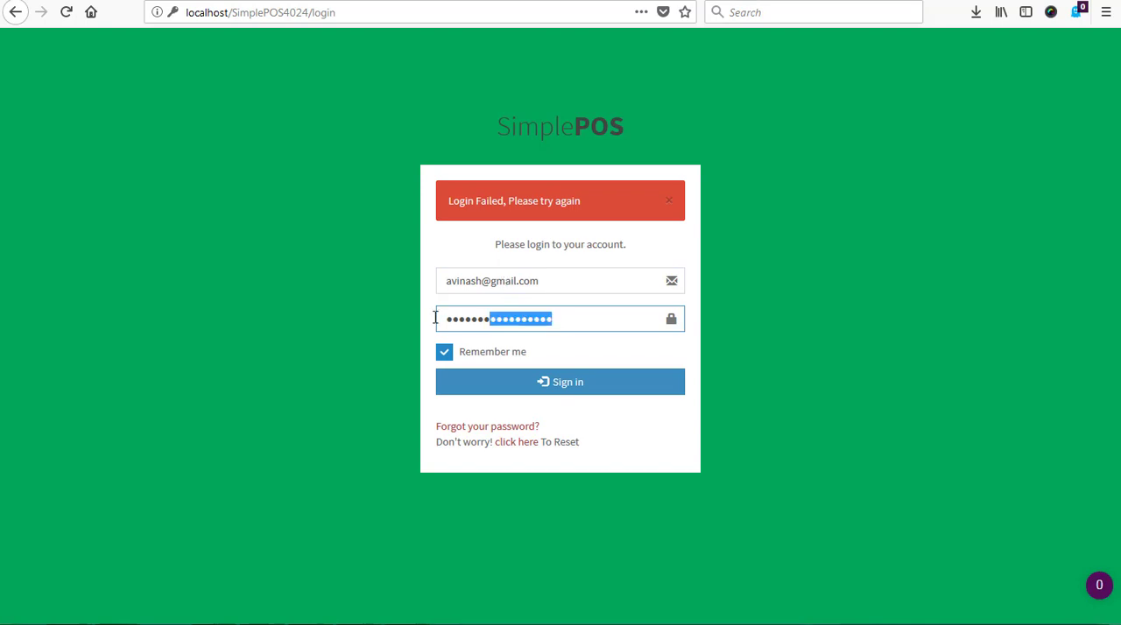
key("Backspace")
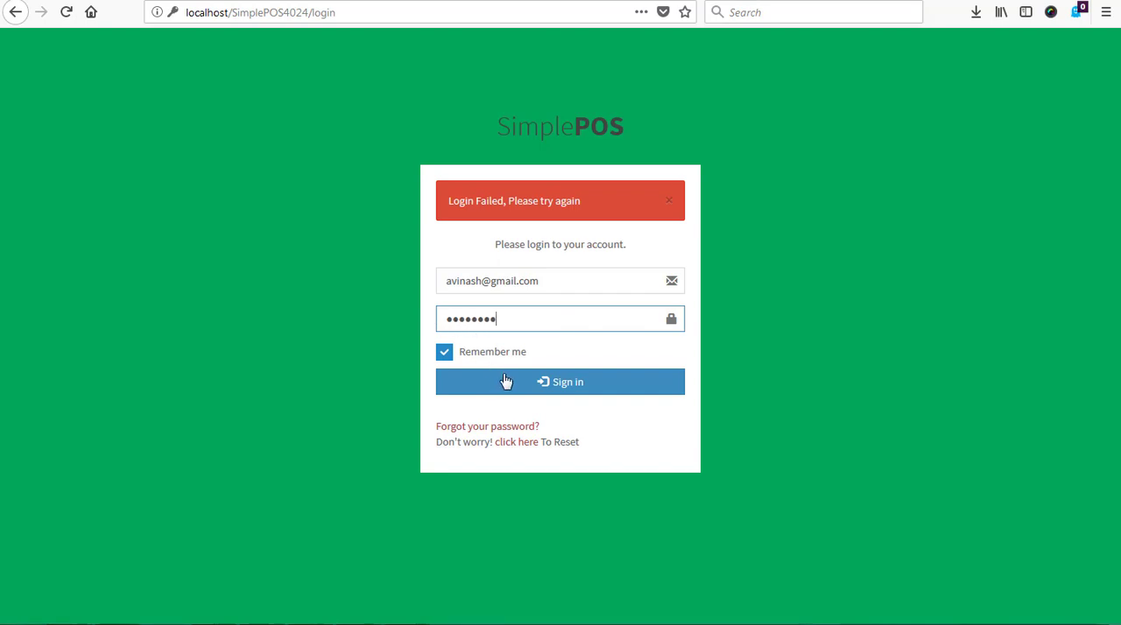
left_click(560, 380)
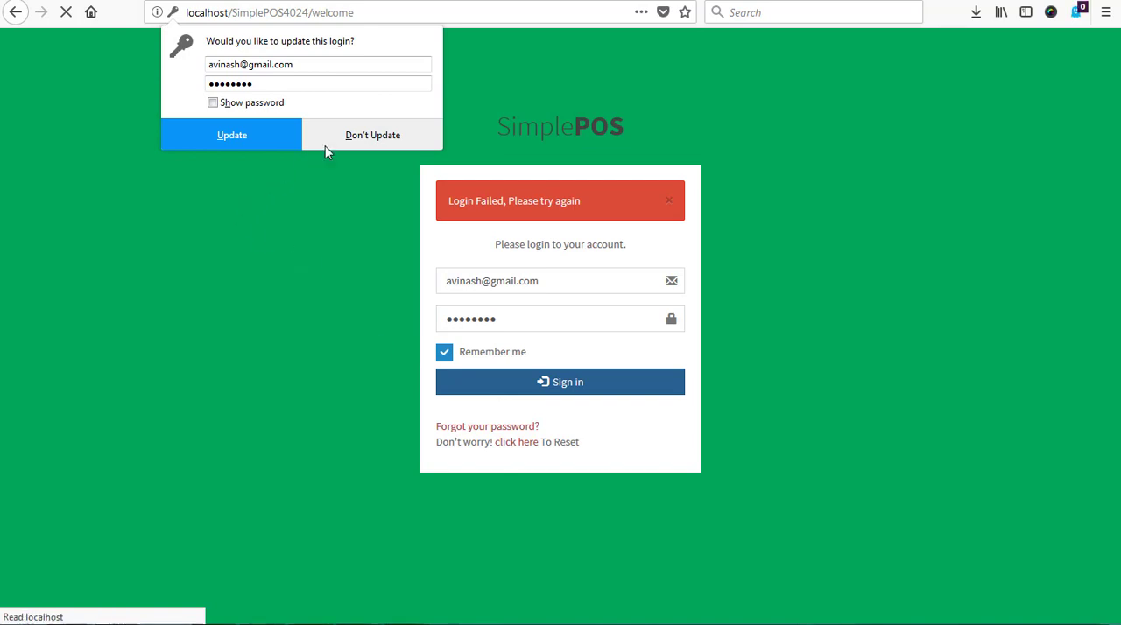
left_click(371, 135)
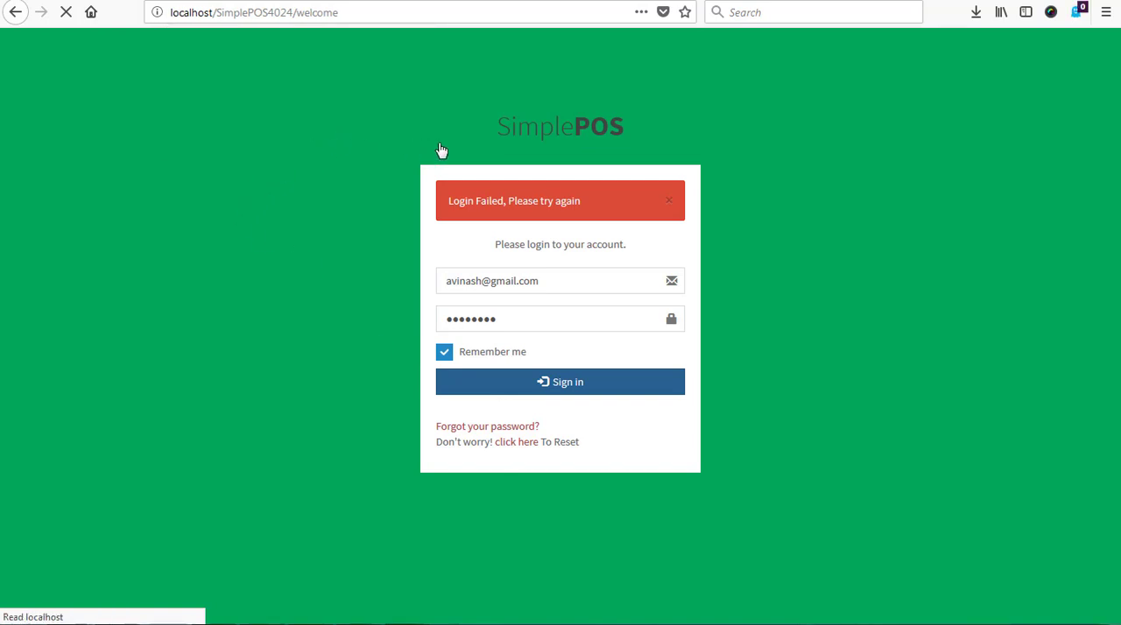
left_click(560, 380)
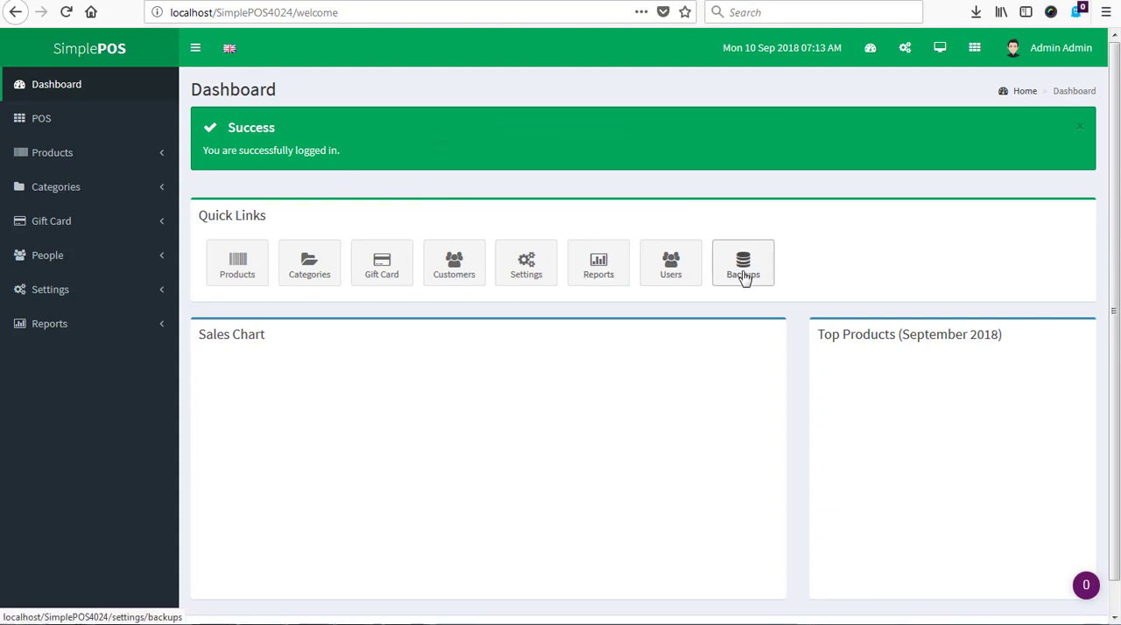
Reach Settings > Backups via the dashboard quick link; it loads normally with demo off.
left_click(742, 263)
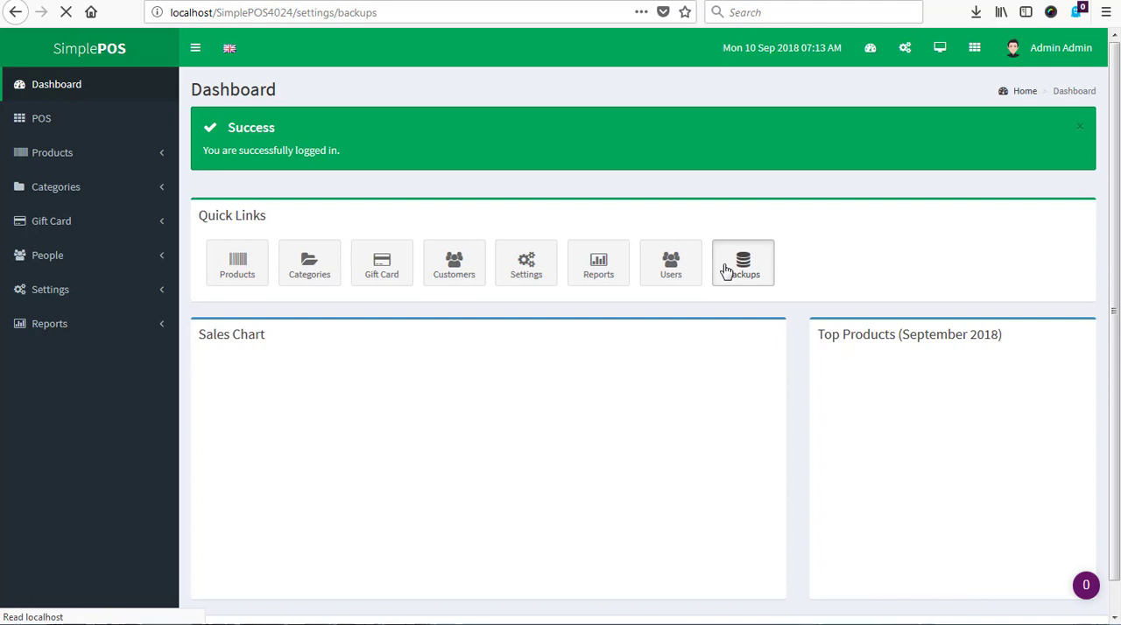
left_click(743, 262)
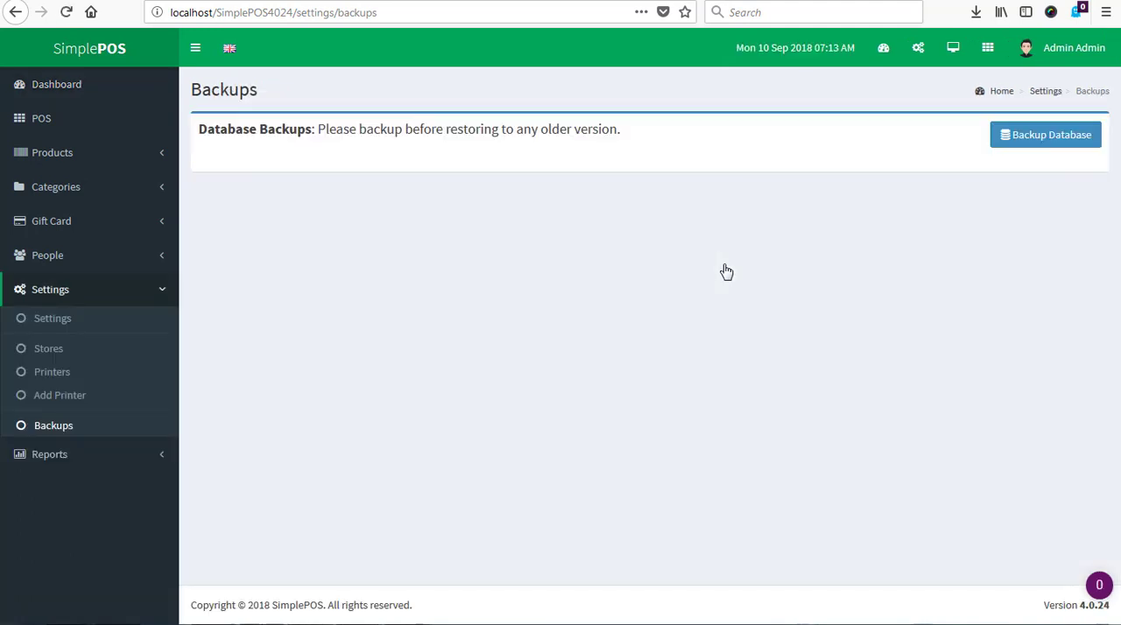
mouse_move(539, 456)
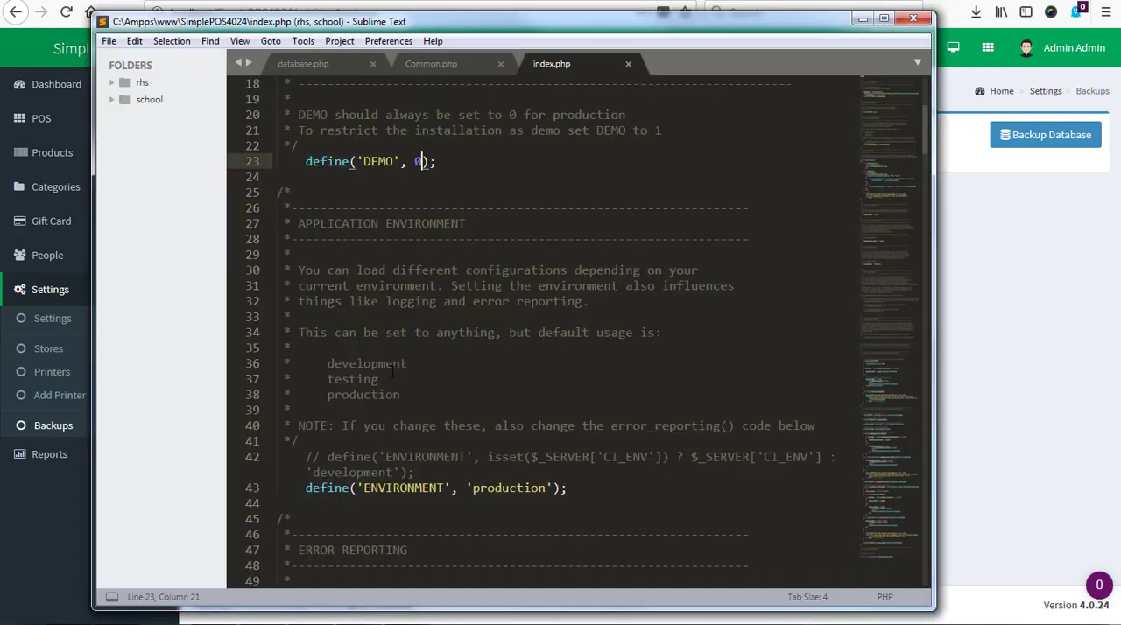
mouse_move(454, 189)
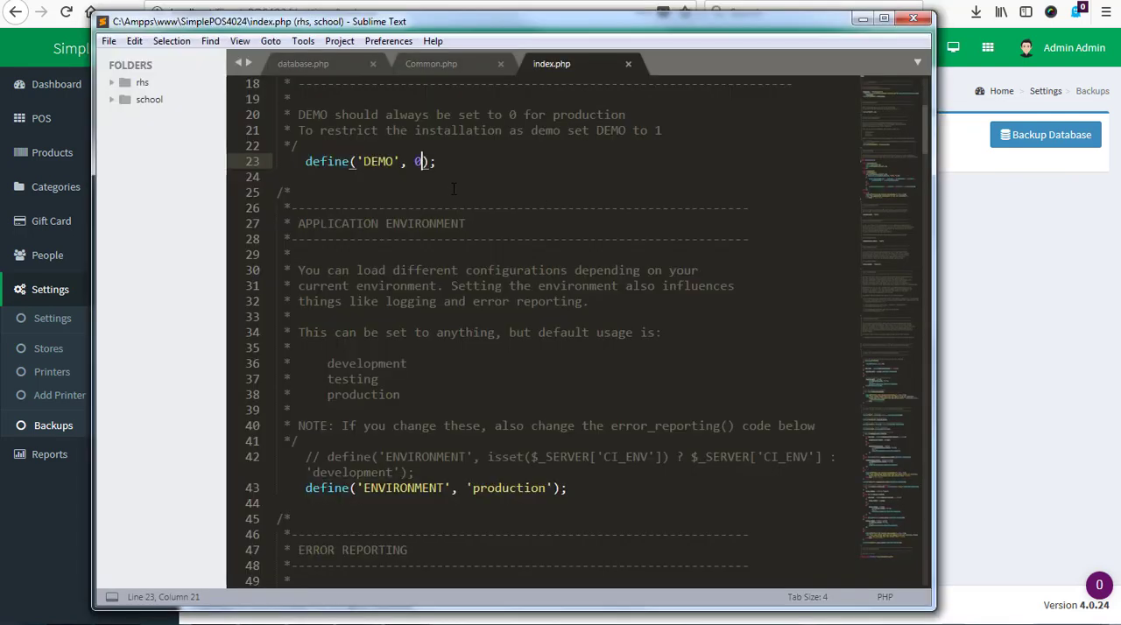
Change define('DEMO', 0) to define('DEMO', 1) in index.php and save.
type("1")
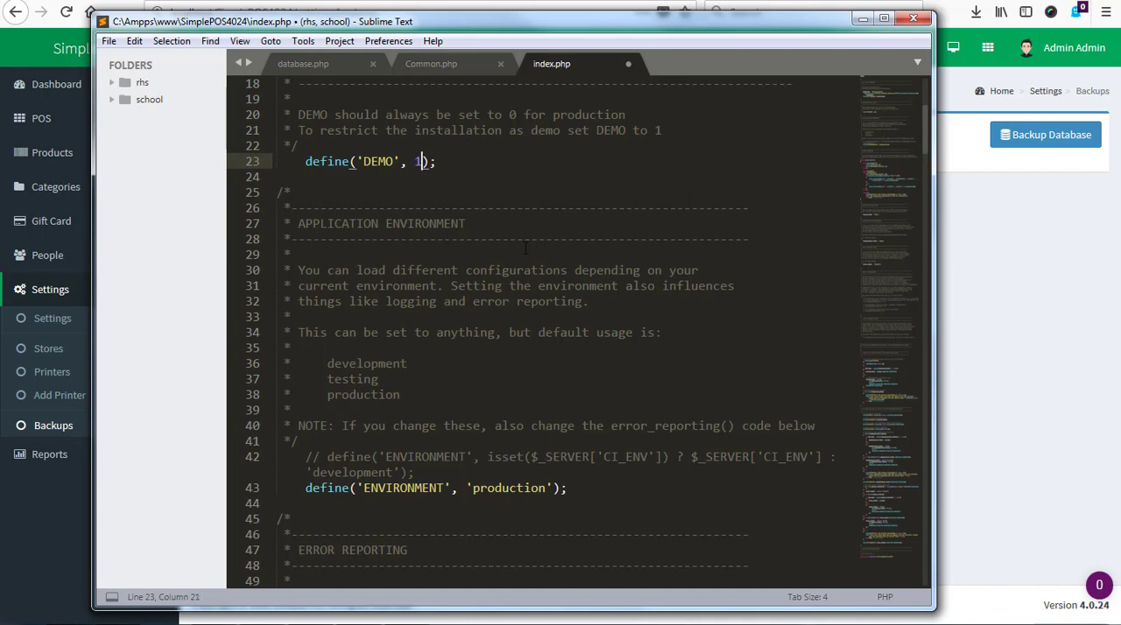
key("ctrl+s")
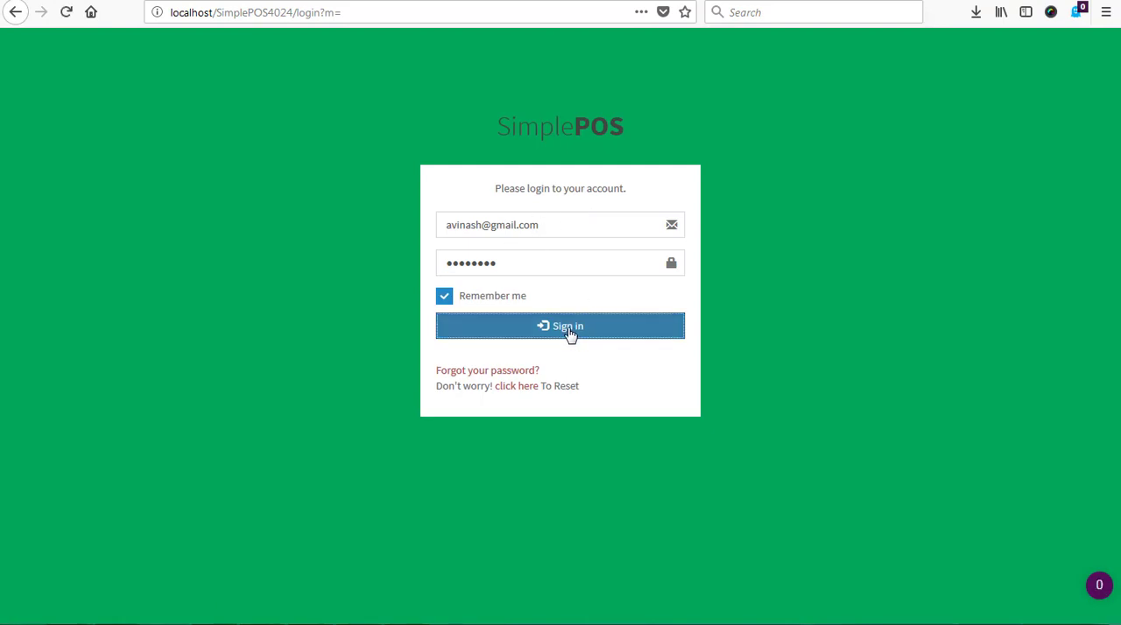
Sign in to SimplePOS again and dismiss Firefox's Don't Update prompt.
left_click(560, 326)
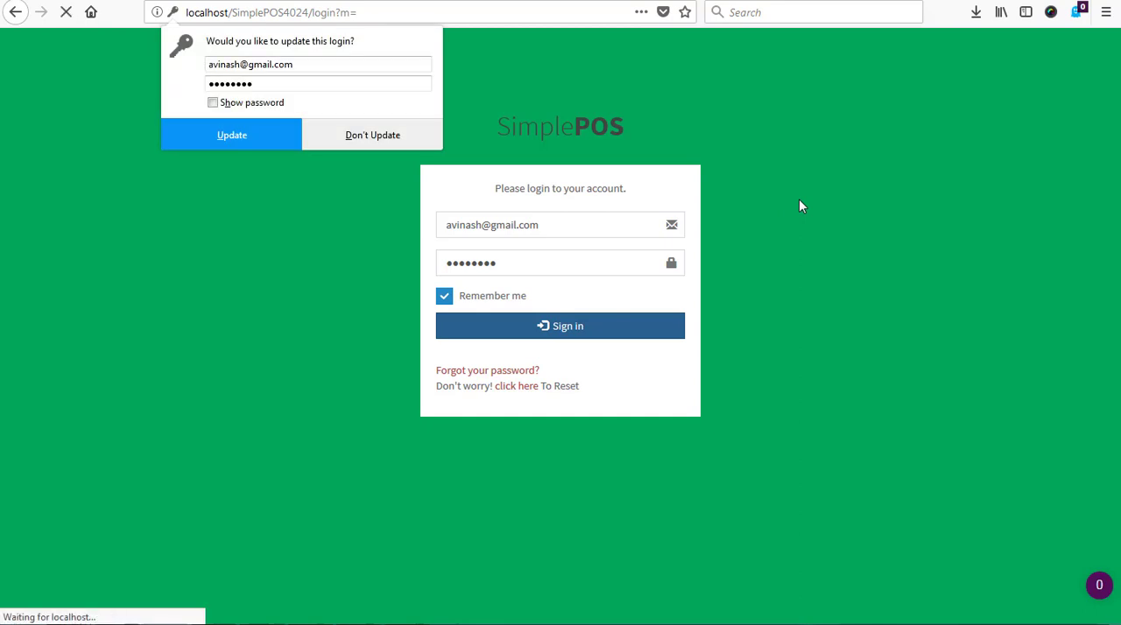
left_click(560, 326)
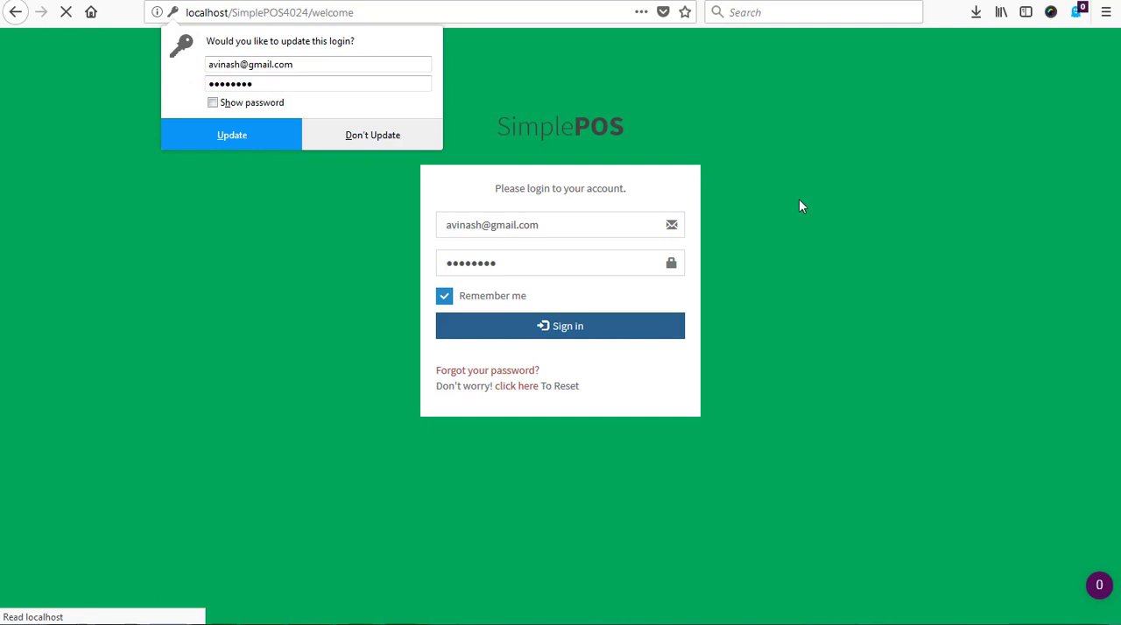
left_click(560, 325)
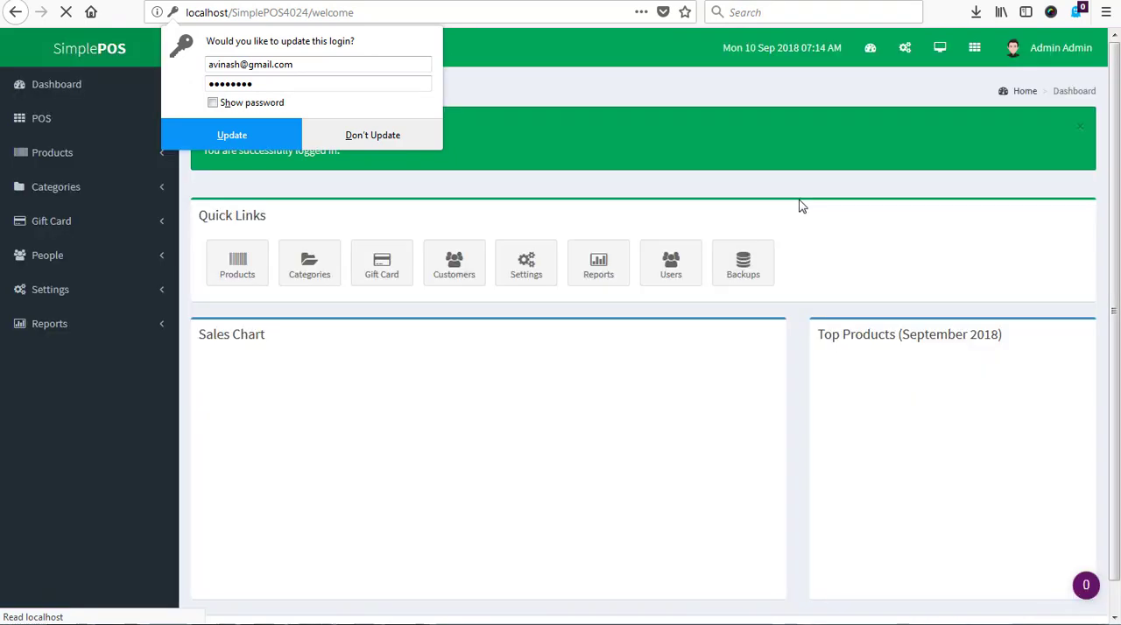
mouse_move(372, 134)
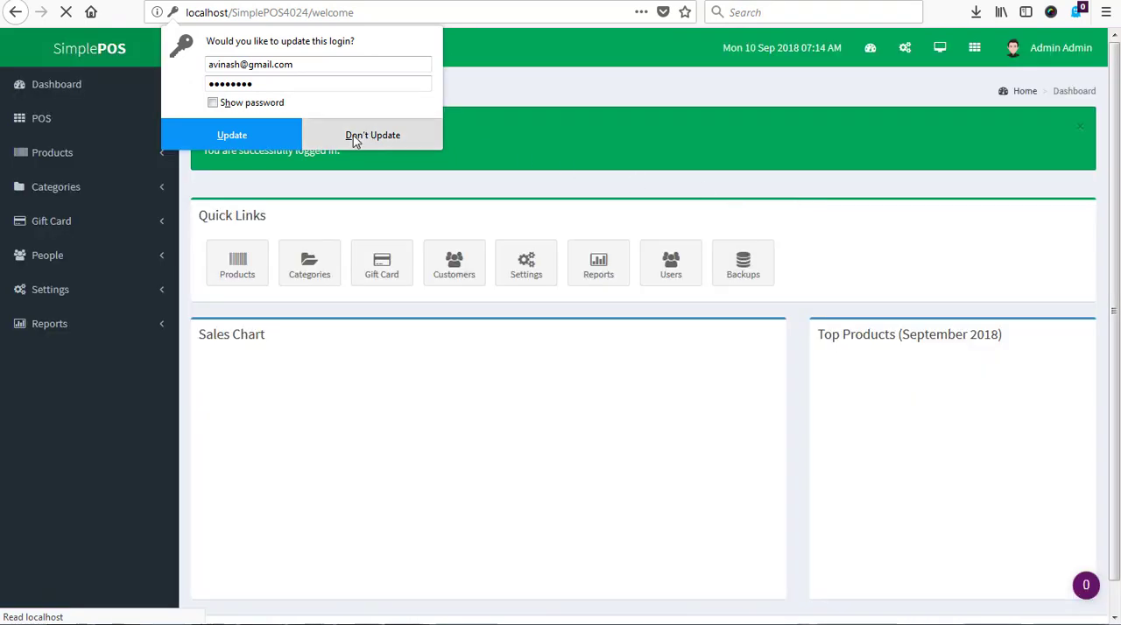
left_click(371, 135)
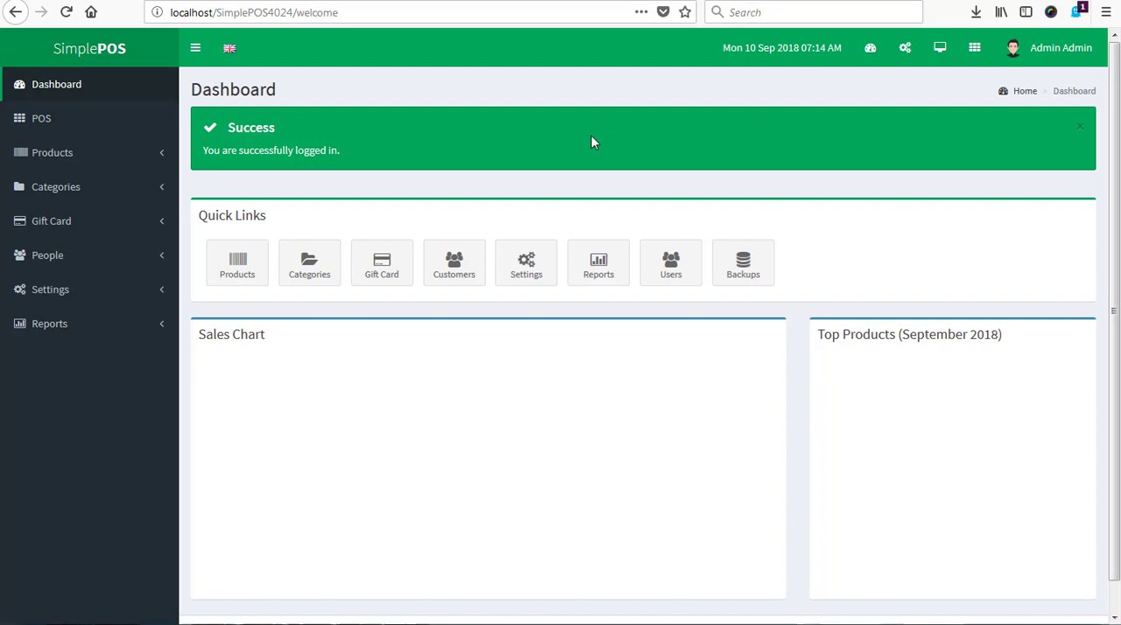
Try the Backups quick link, getting the 'disabled in demo' error again.
left_click(742, 263)
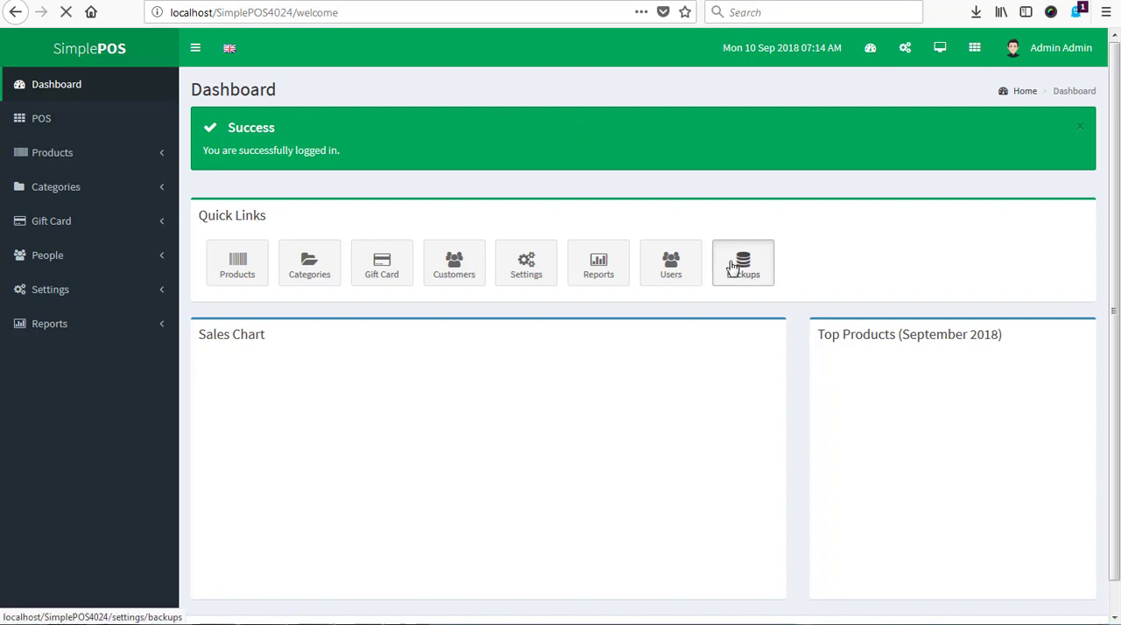
left_click(743, 263)
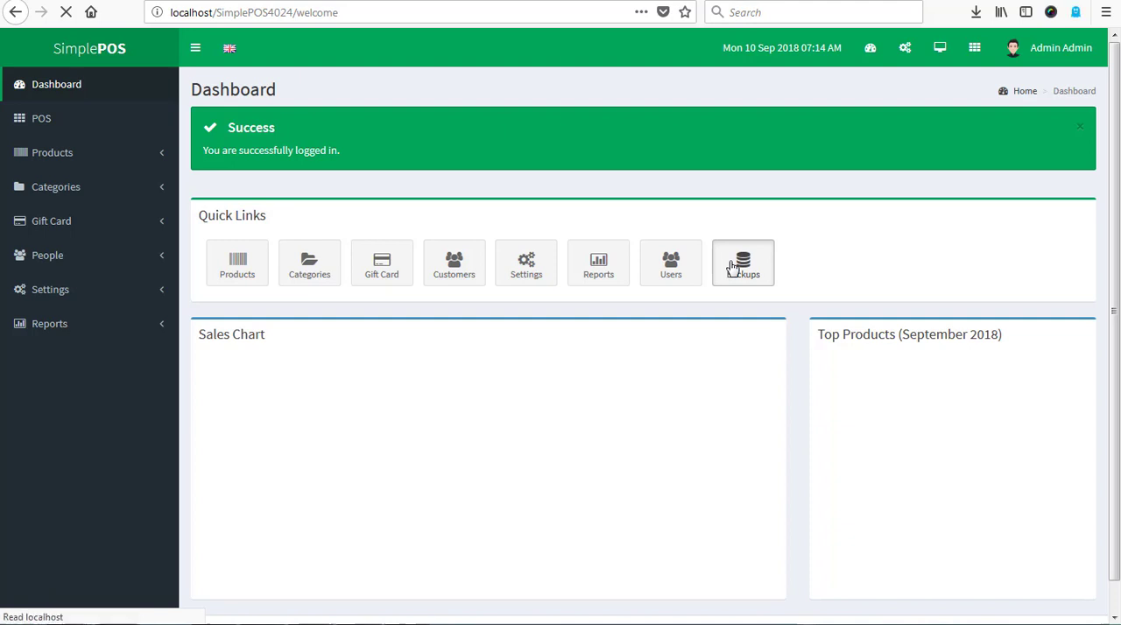
left_click(742, 262)
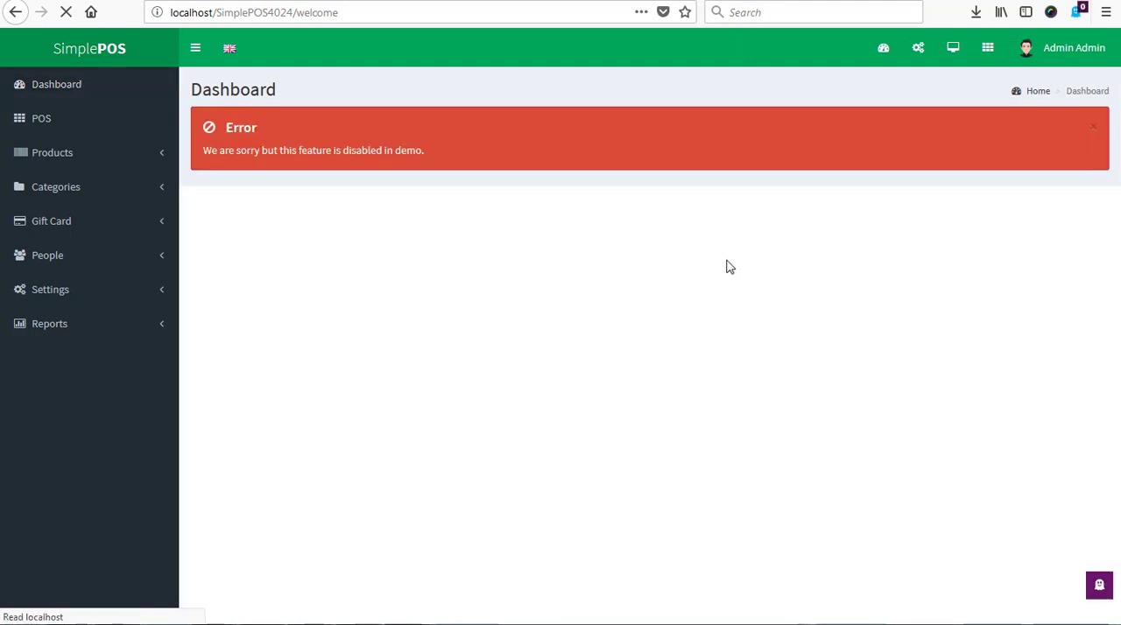